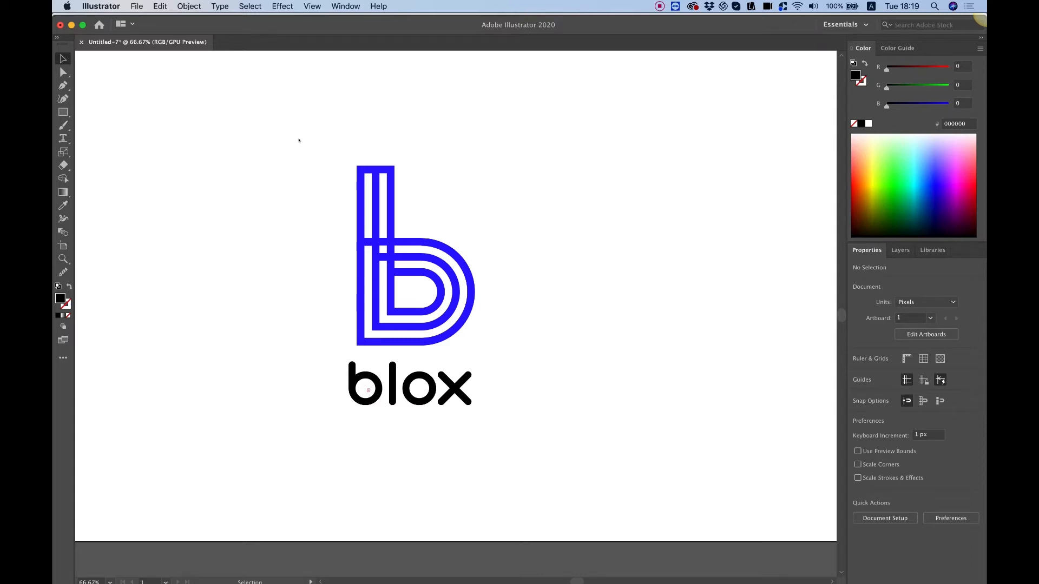
mouse_move(495, 237)
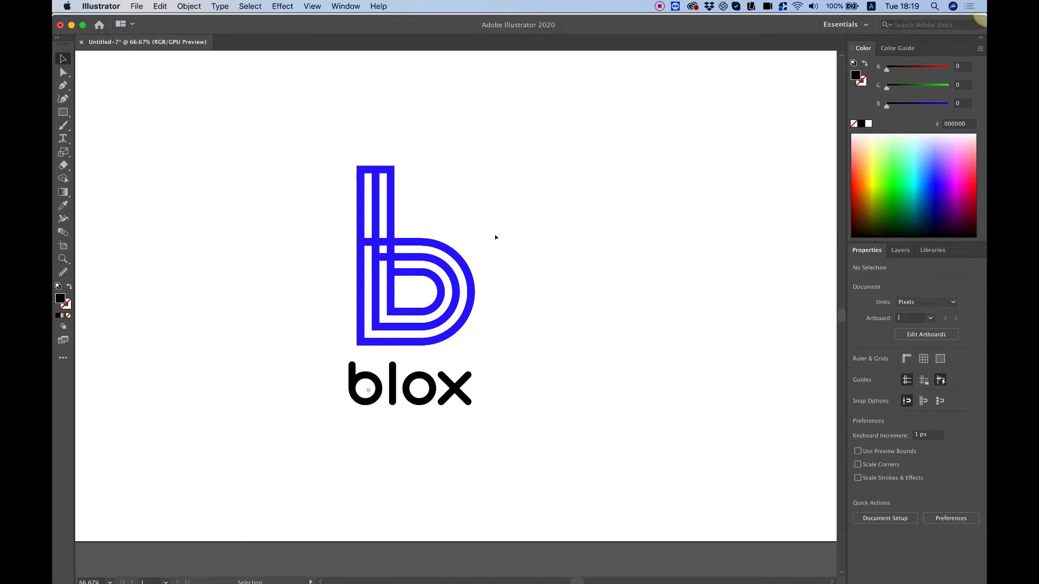
mouse_move(537, 366)
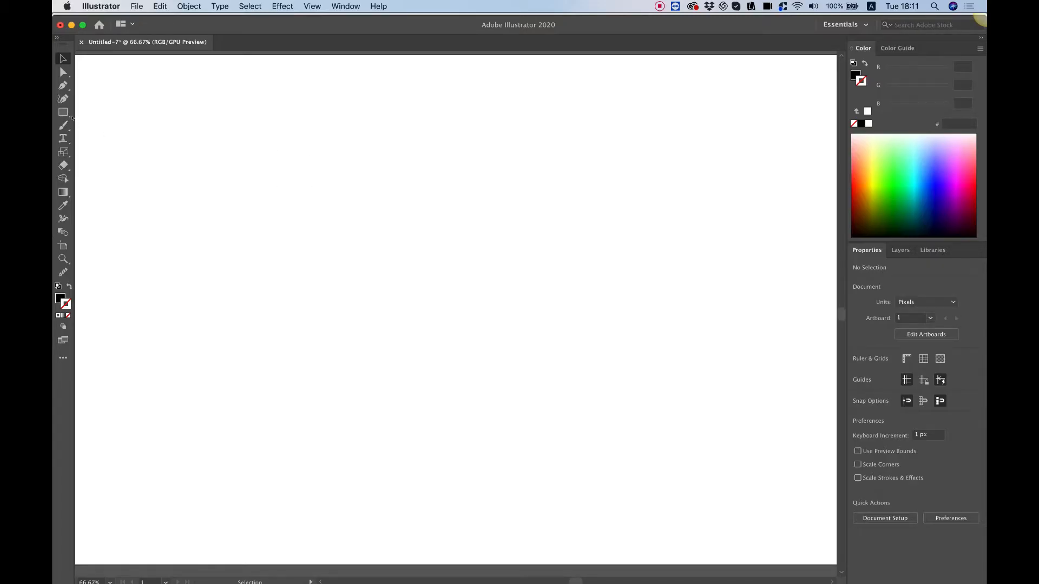
mouse_move(63, 112)
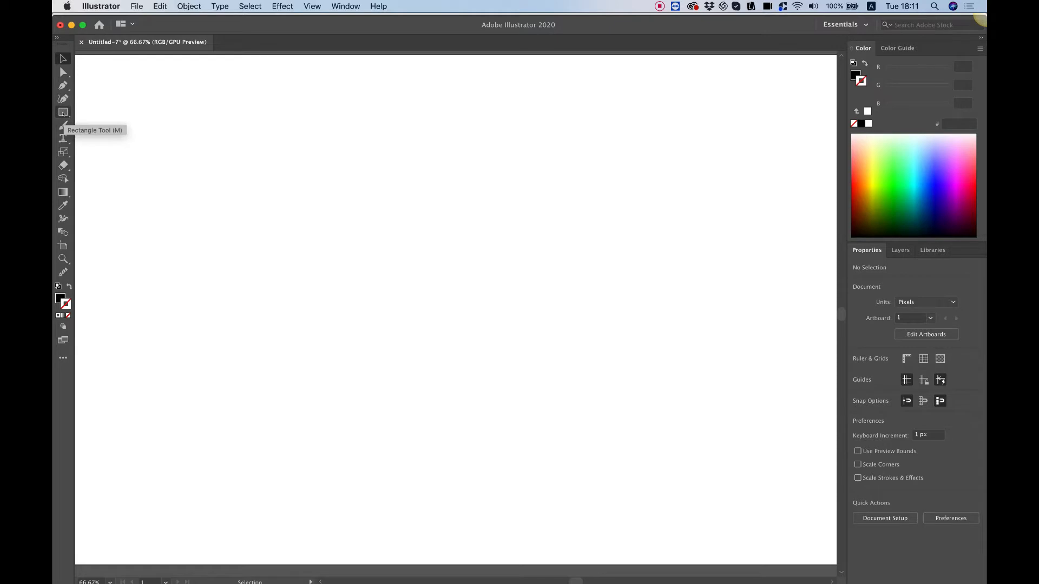
Draw a black rectangle of 220 px by 200 px with the Rectangle Tool.
click(63, 112)
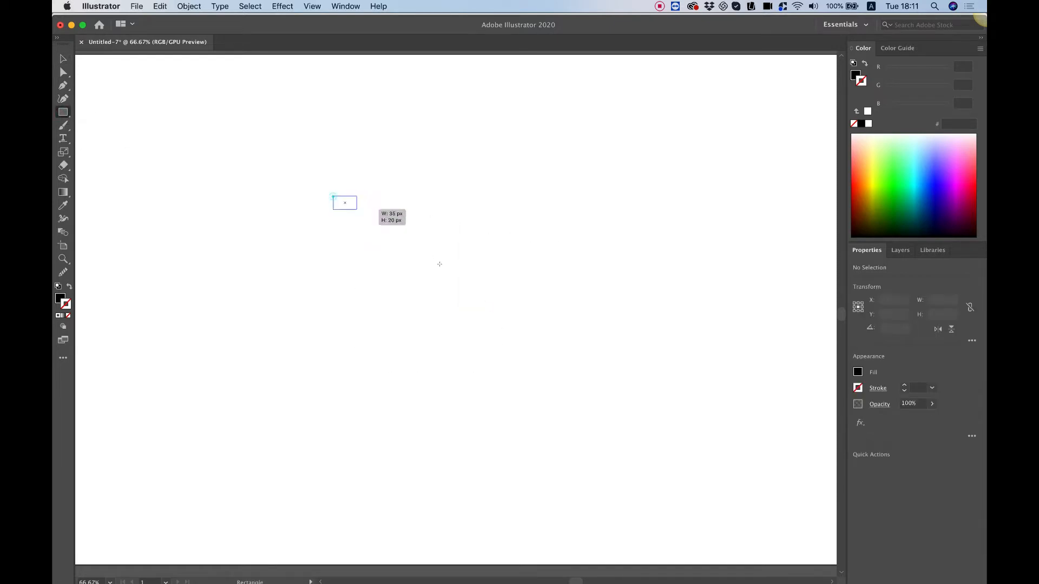
drag(345, 201, 493, 348)
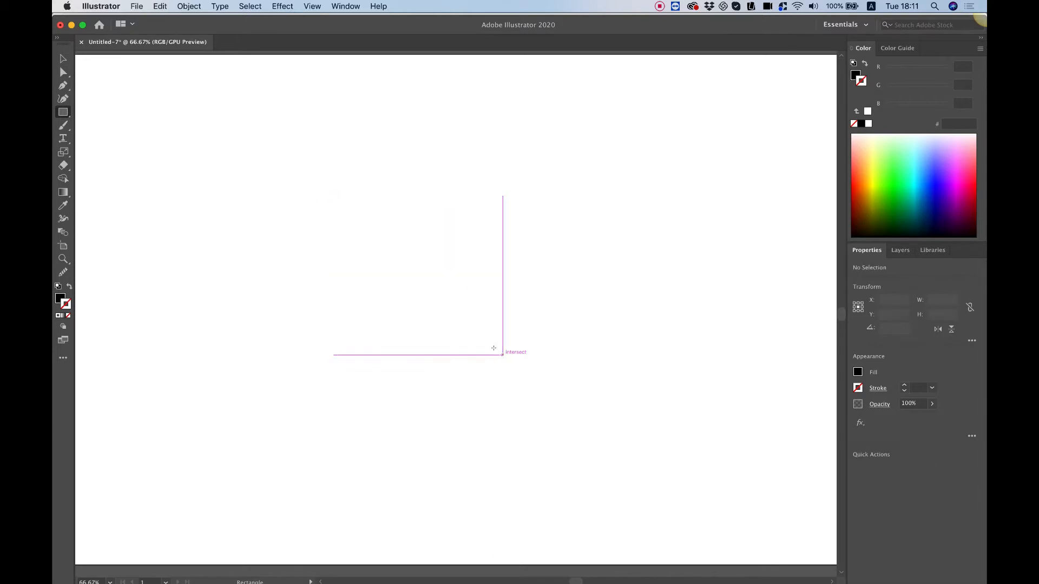
click(492, 348)
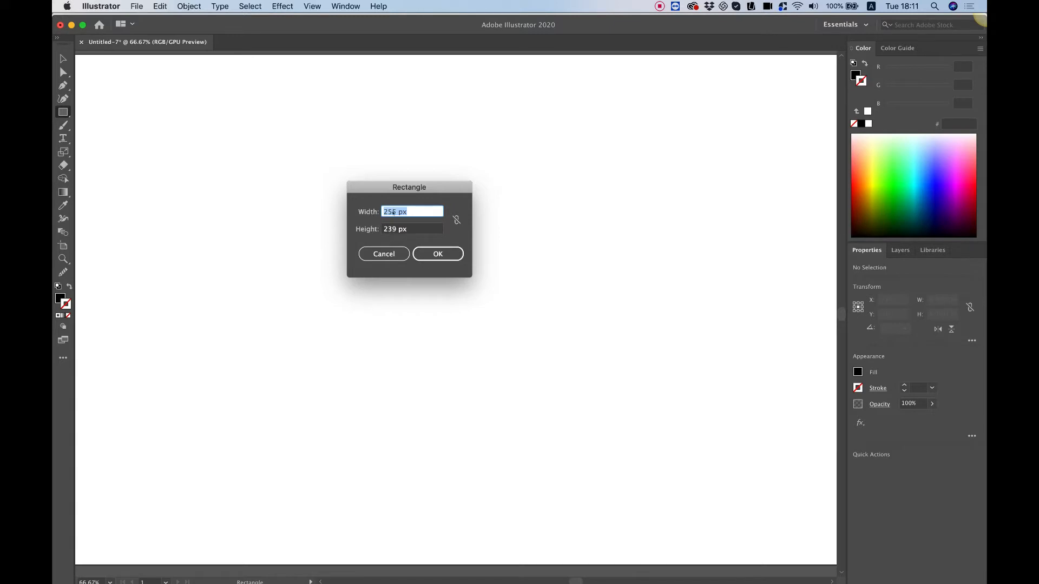
text(255)
click(413, 229)
text(20)
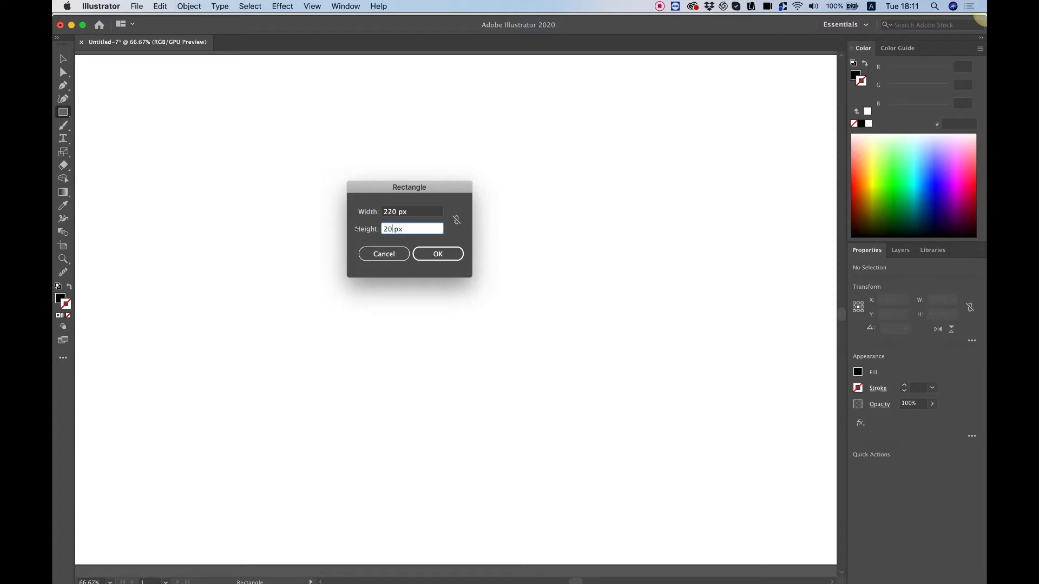
click(437, 254)
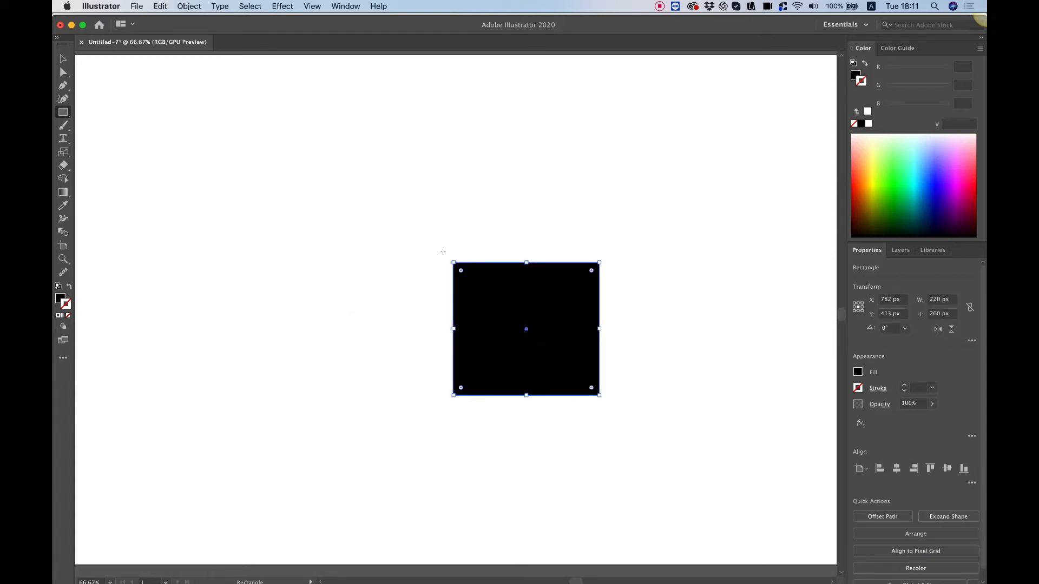
Drag the rectangle up-left and reset it to black fill with no stroke.
click(63, 59)
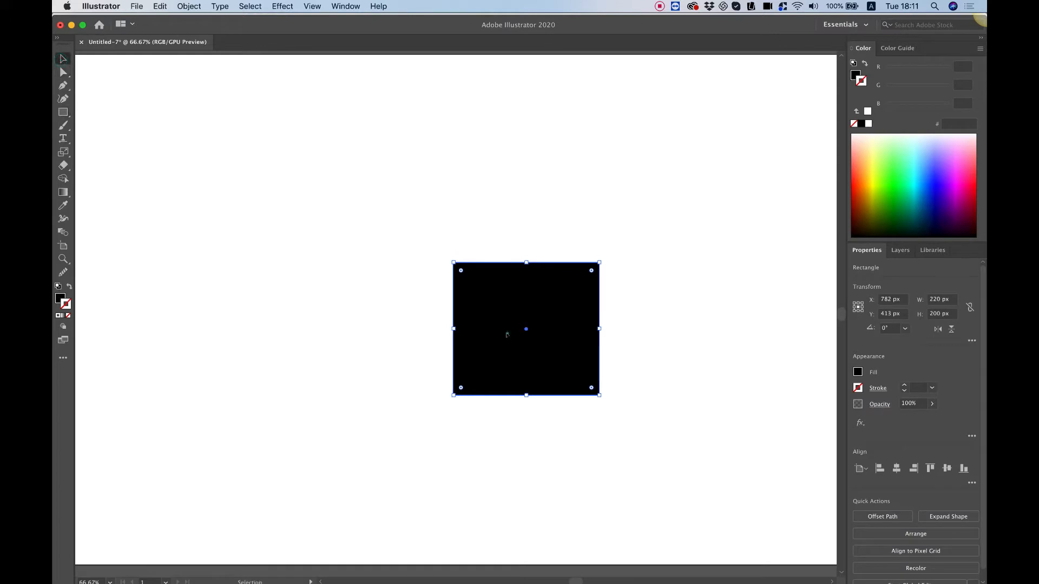
drag(526, 330, 449, 283)
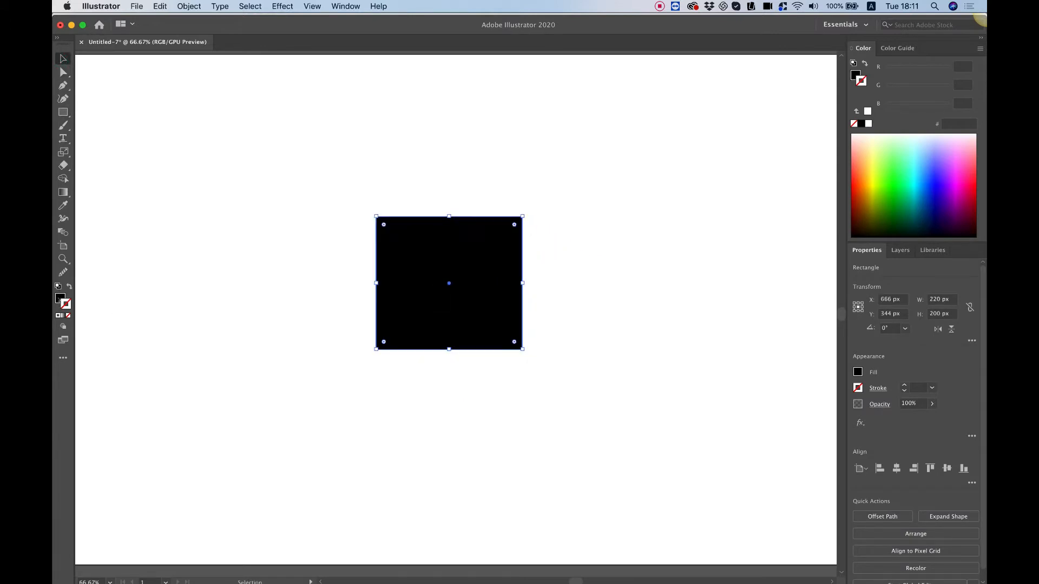
mouse_move(65, 304)
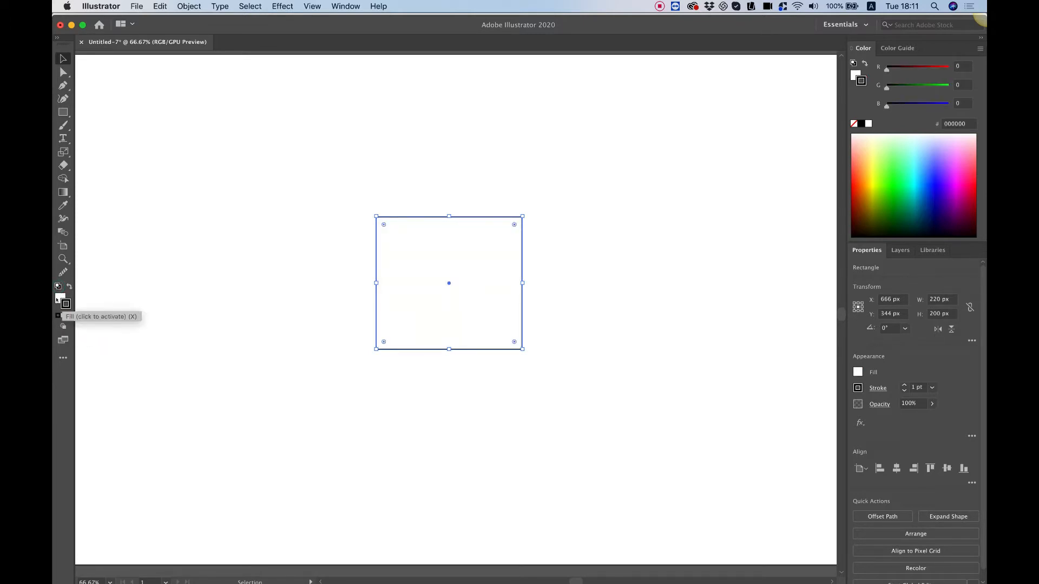
click(58, 286)
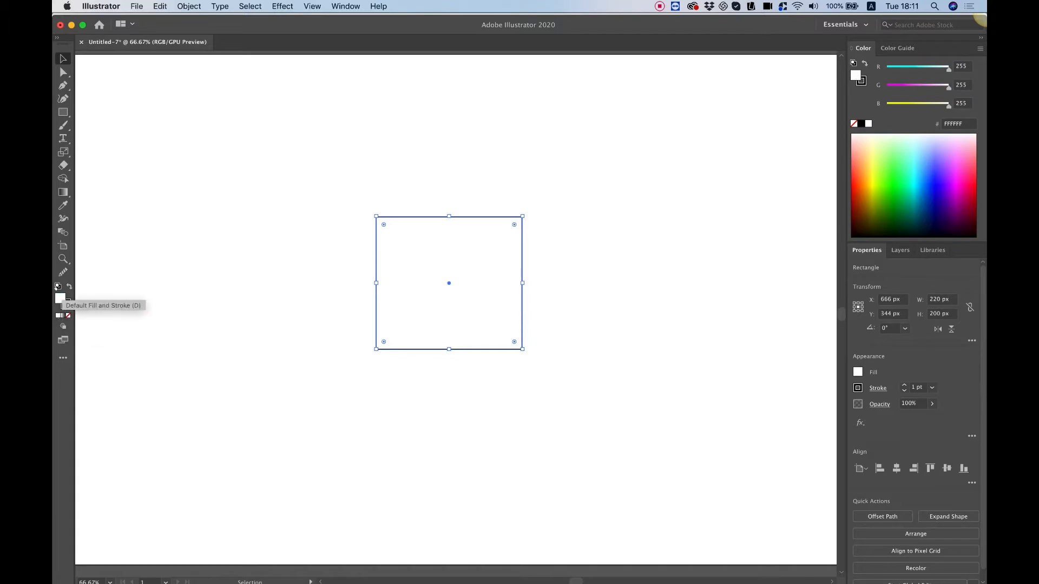
click(58, 286)
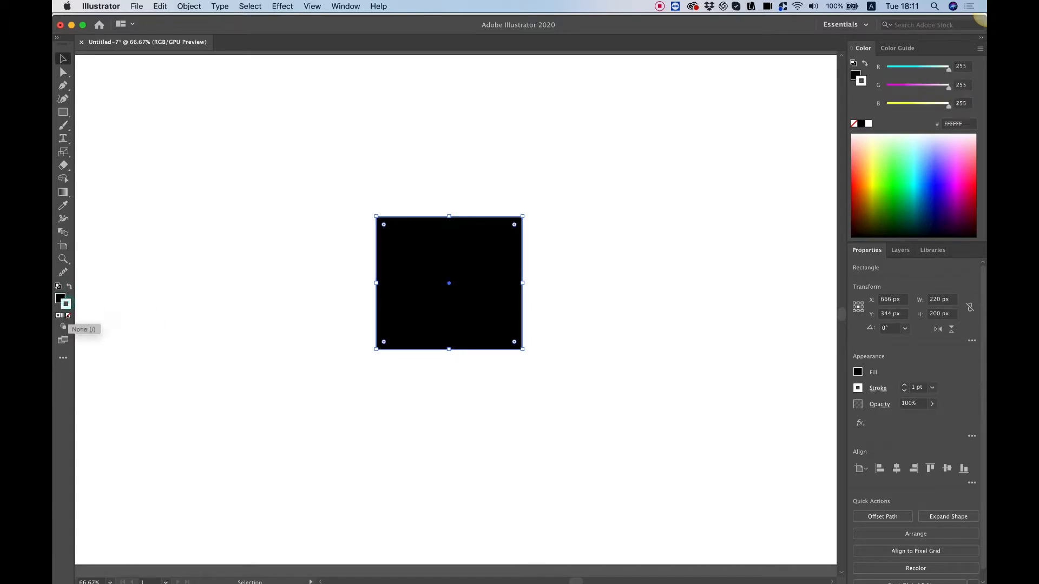
click(64, 315)
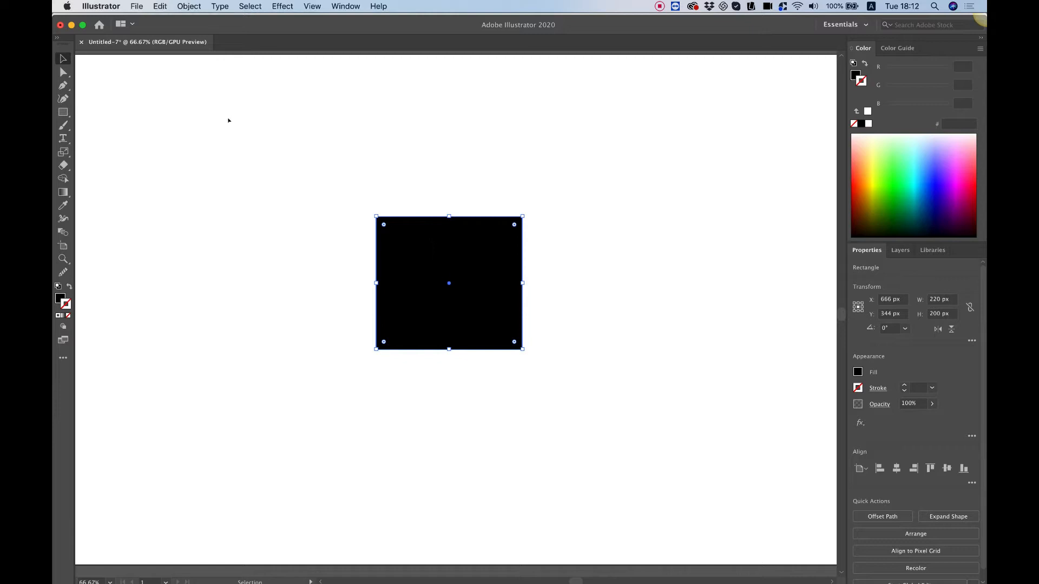
mouse_move(508, 389)
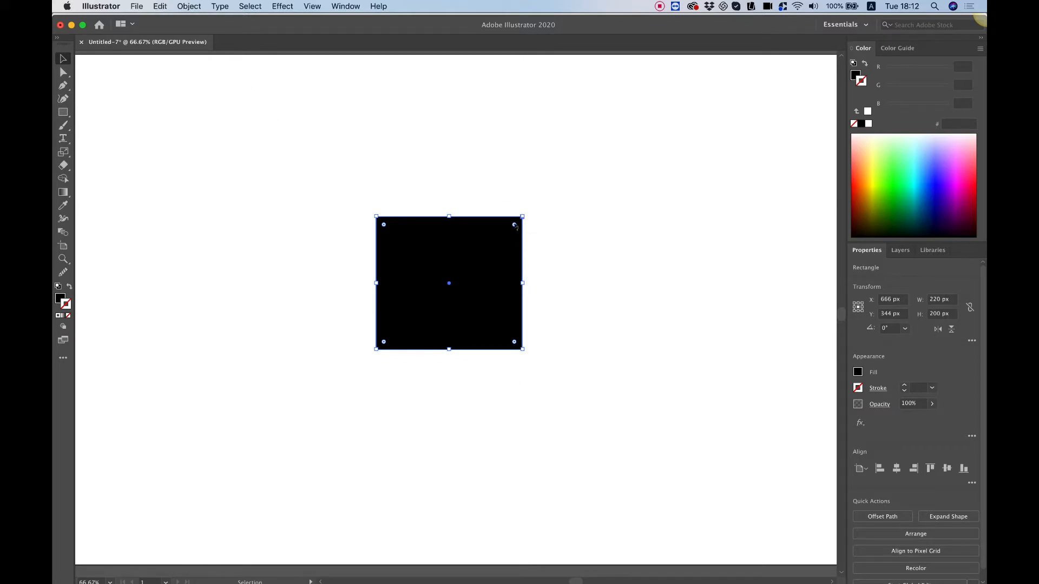
Round the rectangle's right corners to maximum radius, then nudge the D up-left.
drag(515, 225, 487, 253)
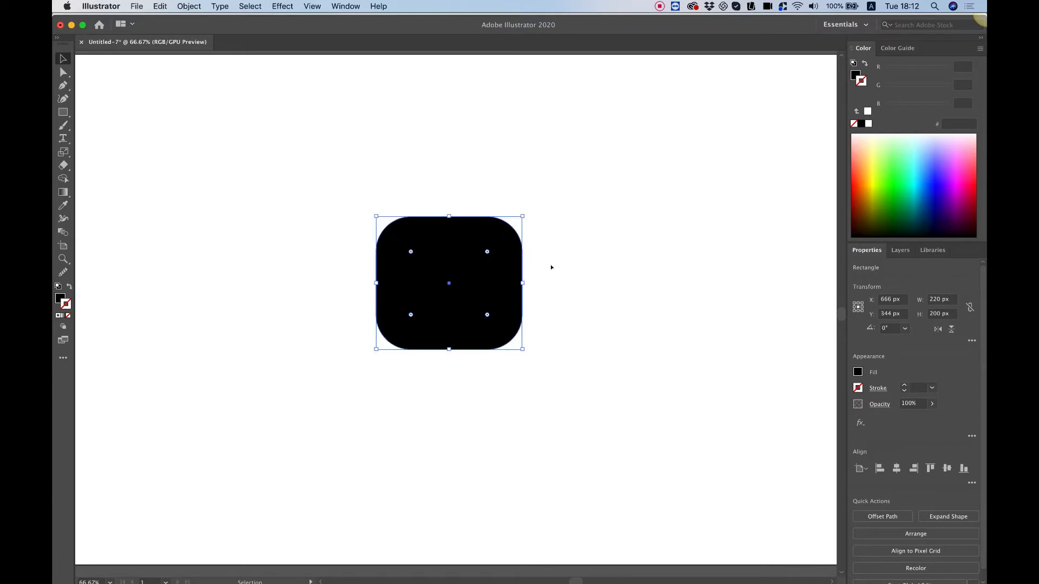
mouse_move(554, 196)
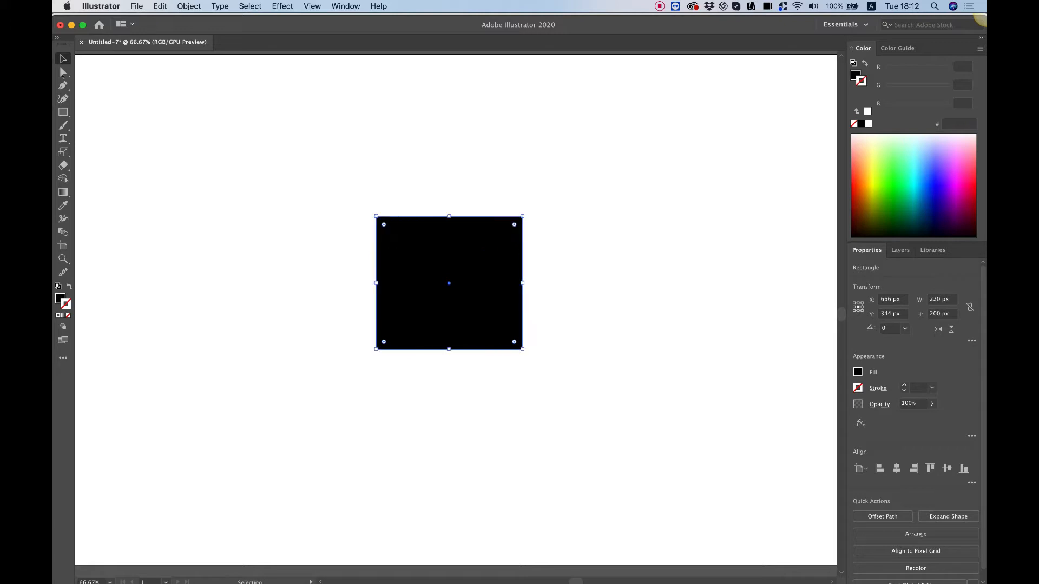
mouse_move(63, 72)
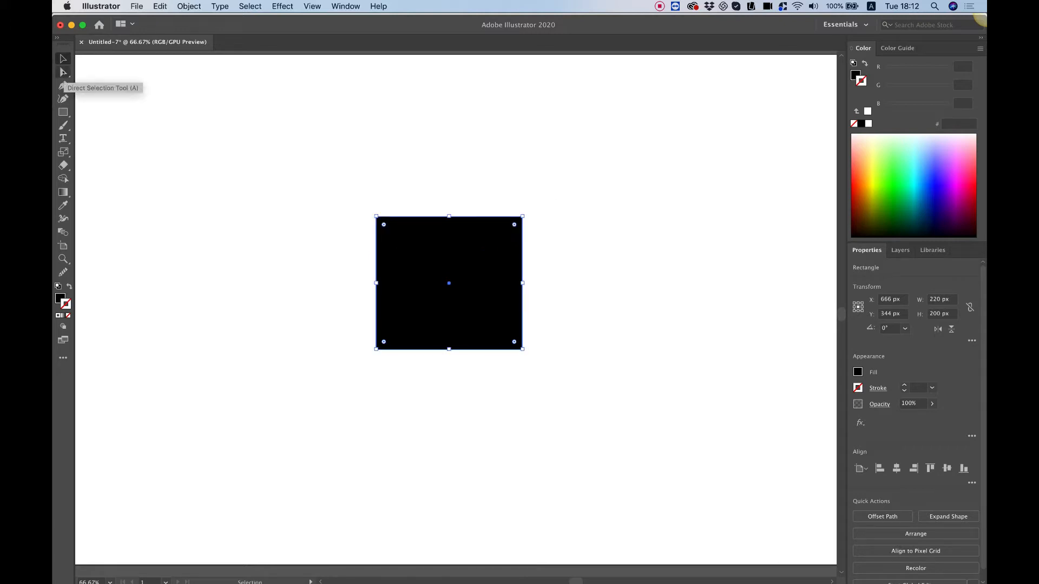
click(63, 71)
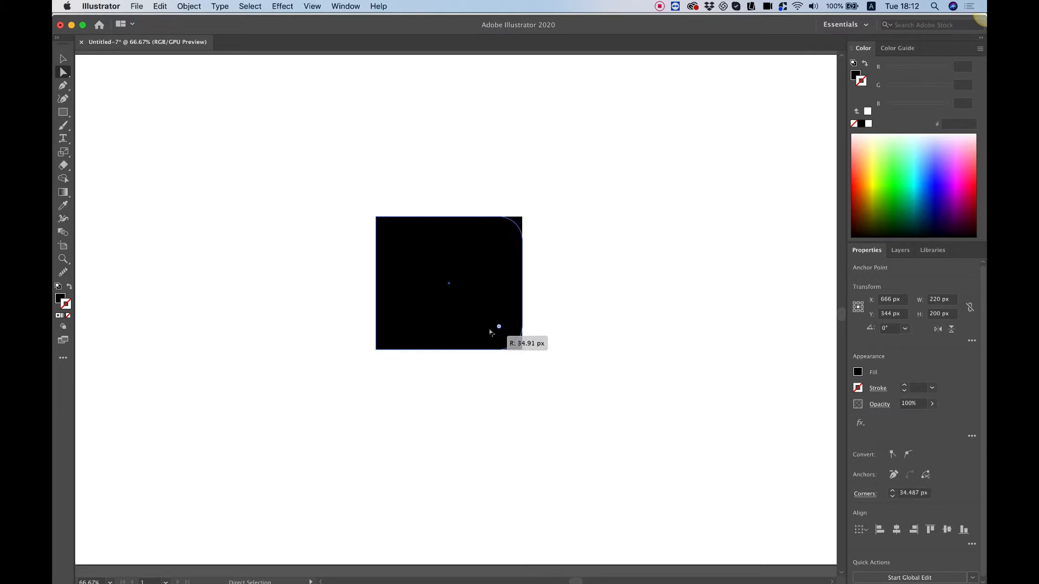
drag(499, 327, 464, 292)
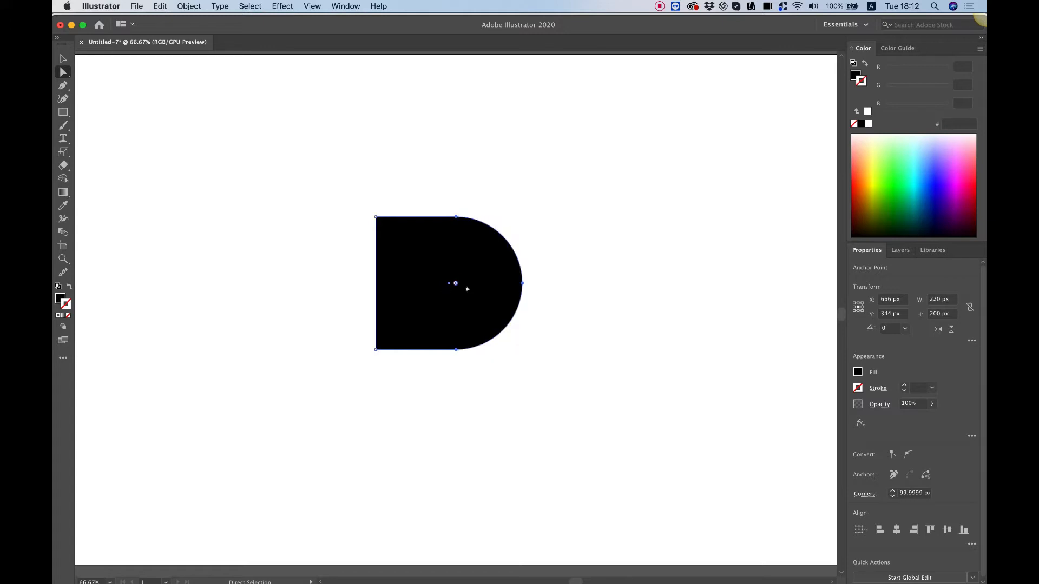
mouse_move(377, 232)
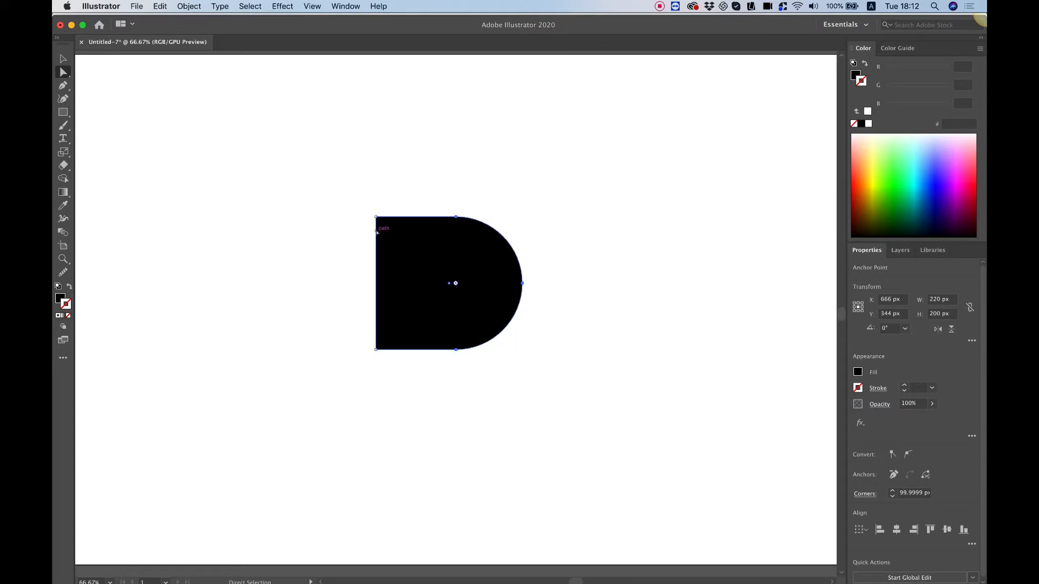
click(62, 59)
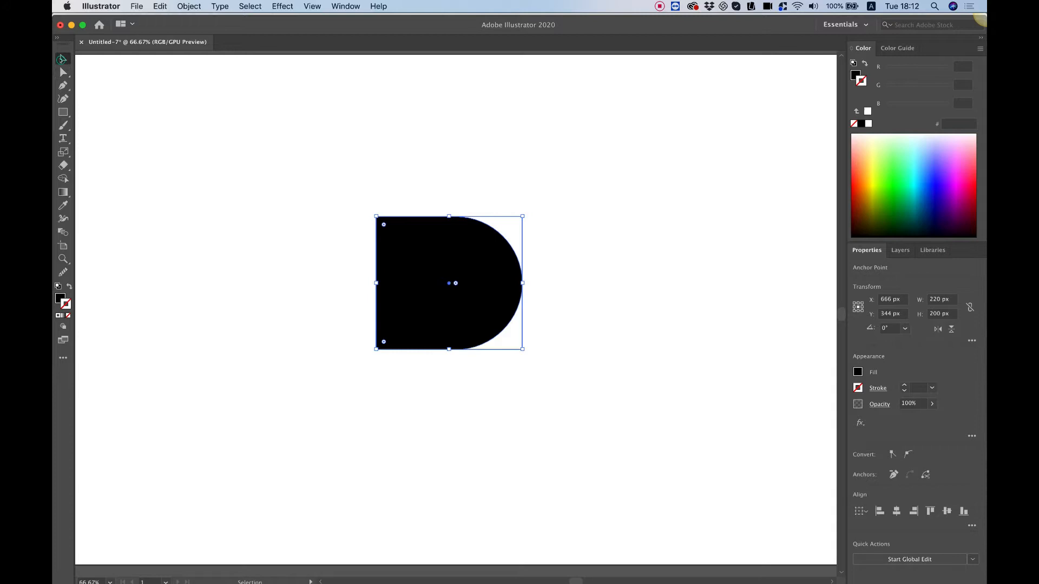
drag(449, 283, 435, 266)
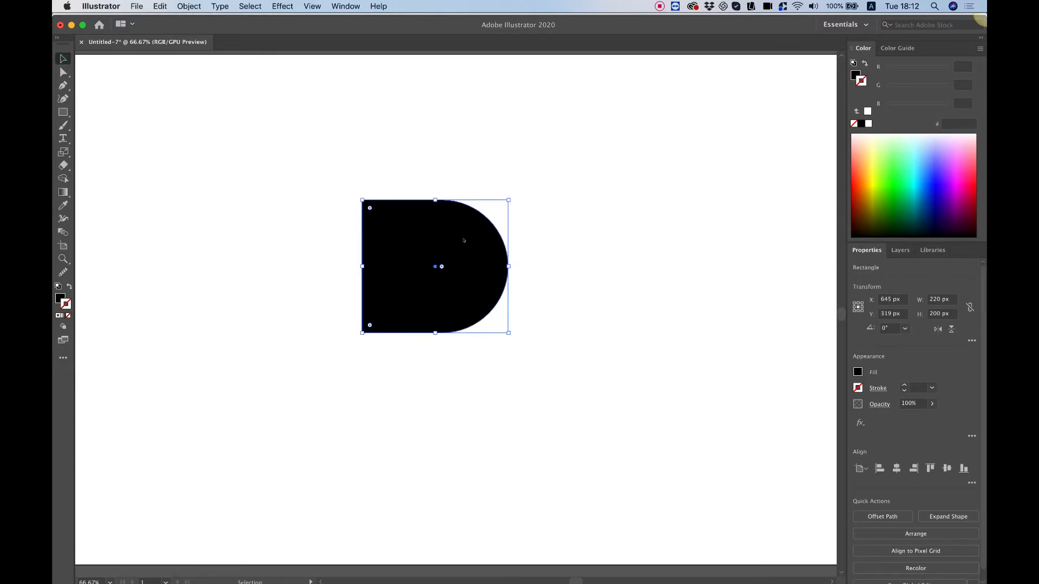
mouse_move(424, 177)
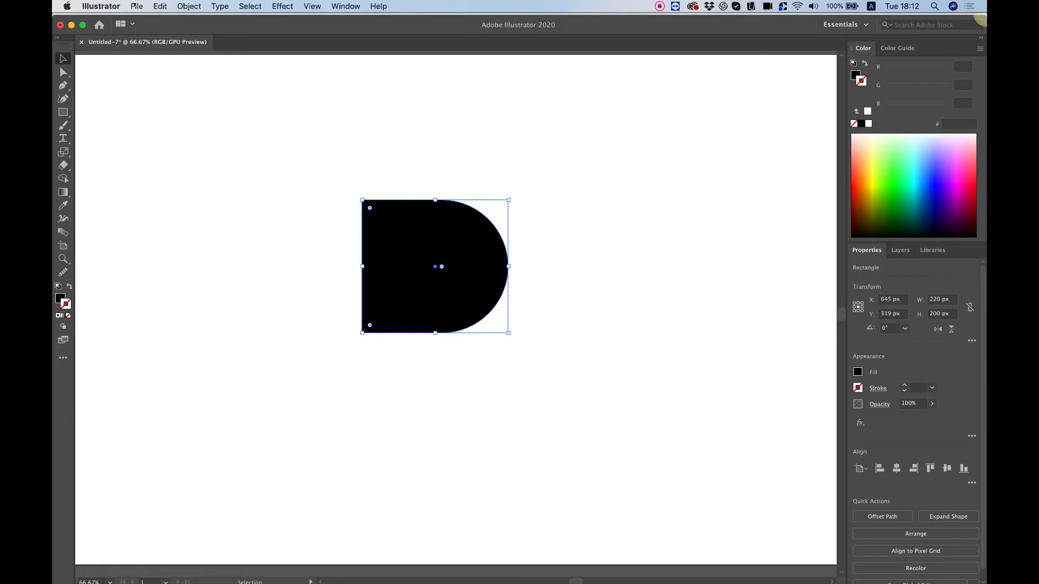
Apply Offset Path at -14 px to the D shape, with Preview on.
click(189, 6)
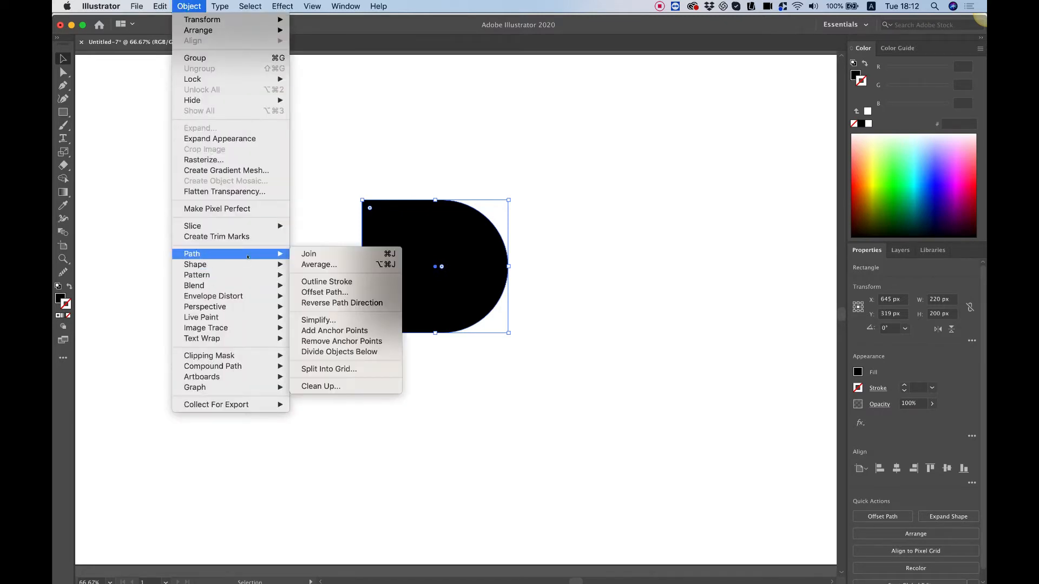
mouse_move(324, 293)
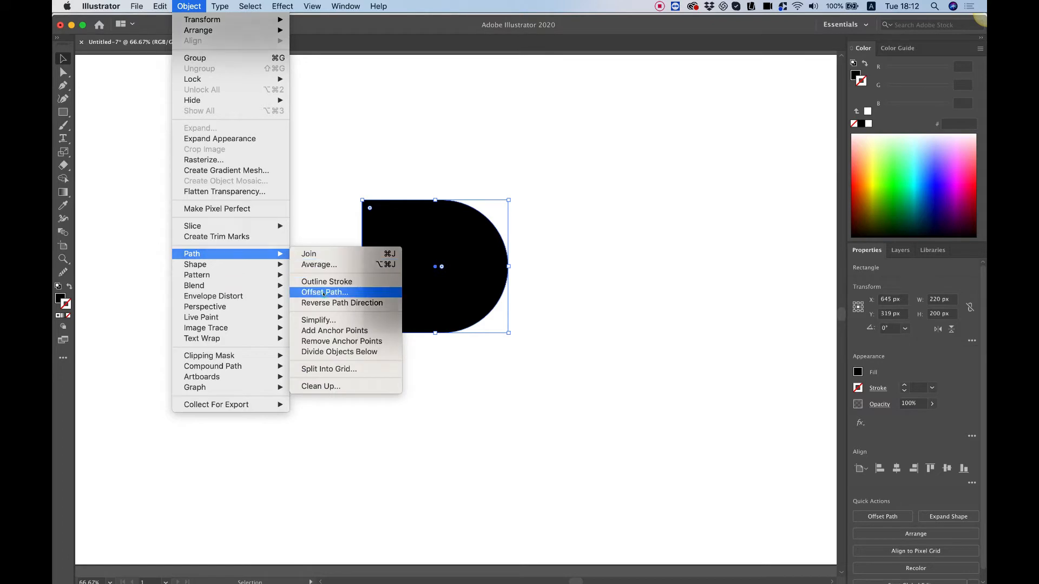
click(324, 292)
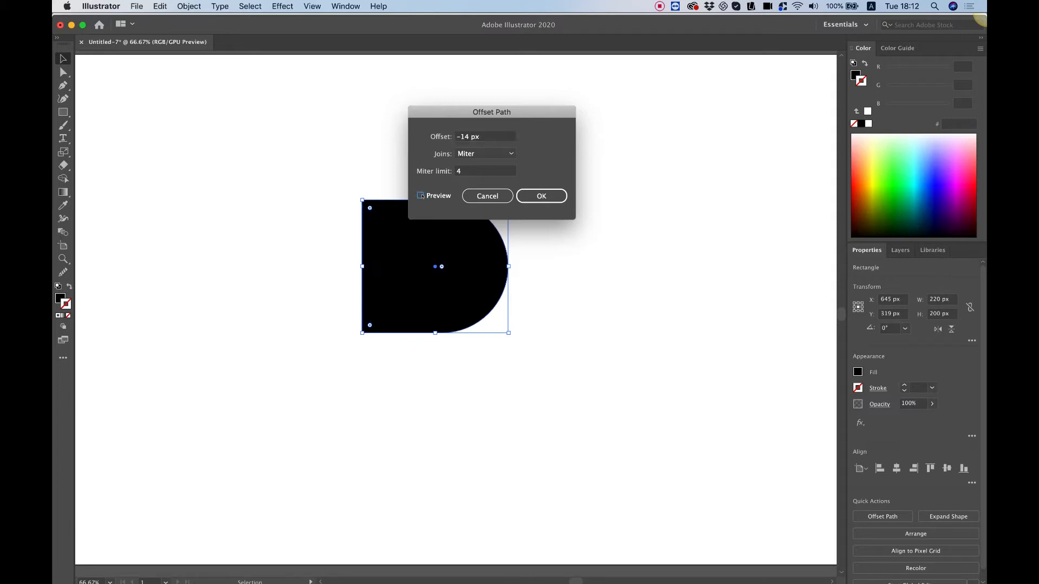
click(420, 196)
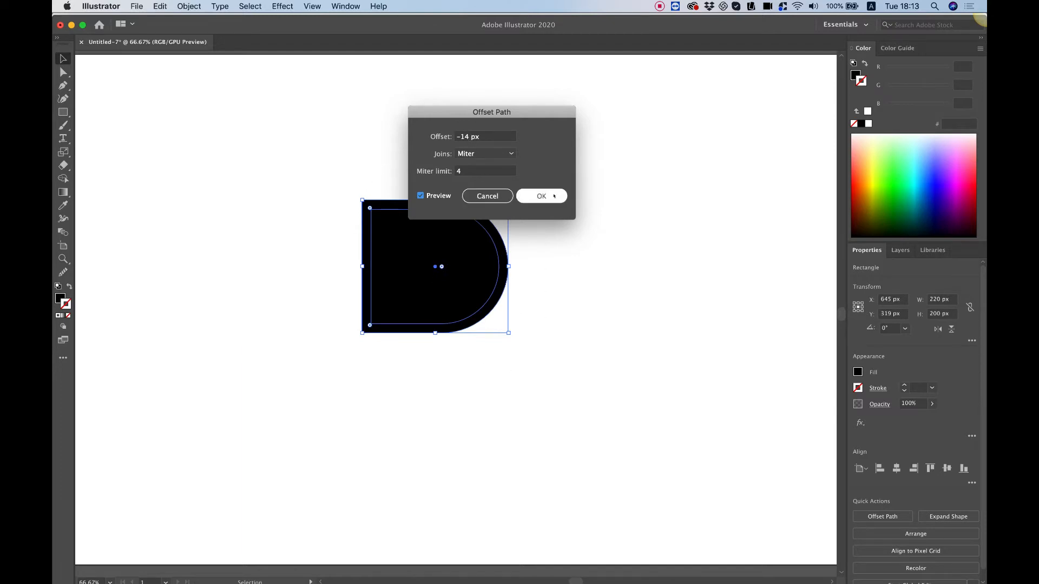
click(541, 195)
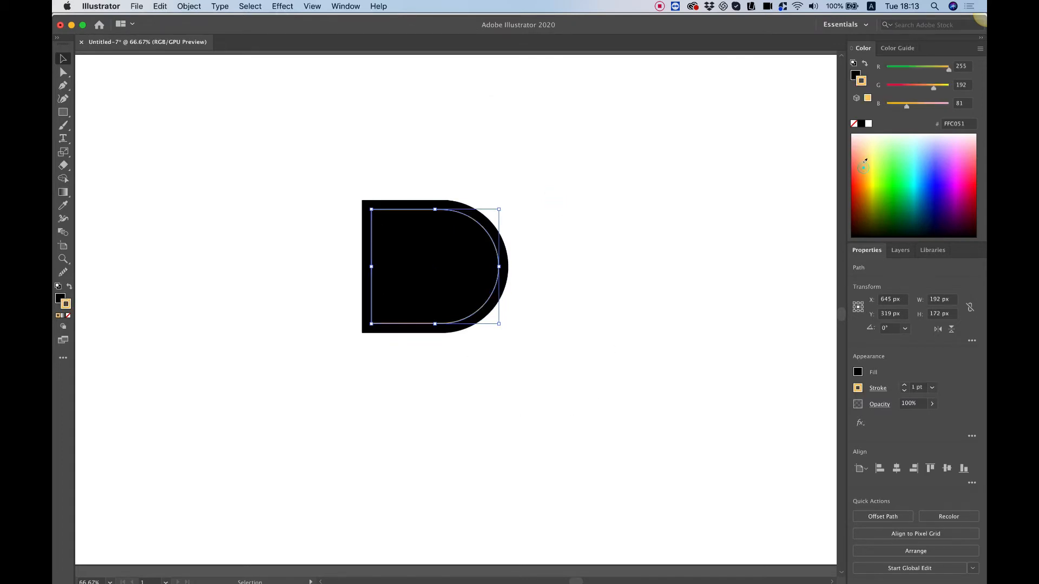
mouse_move(637, 128)
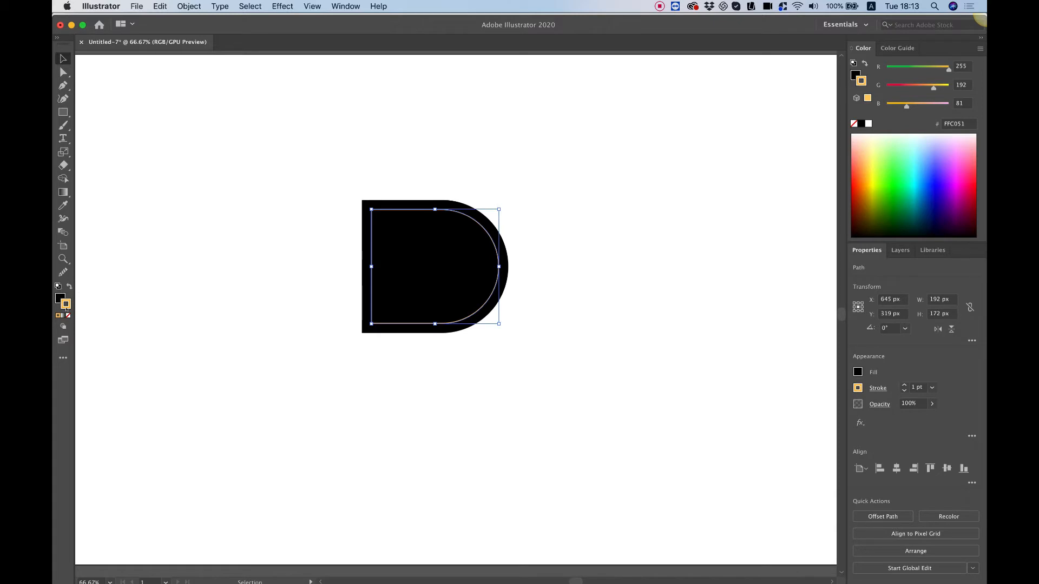
mouse_move(65, 316)
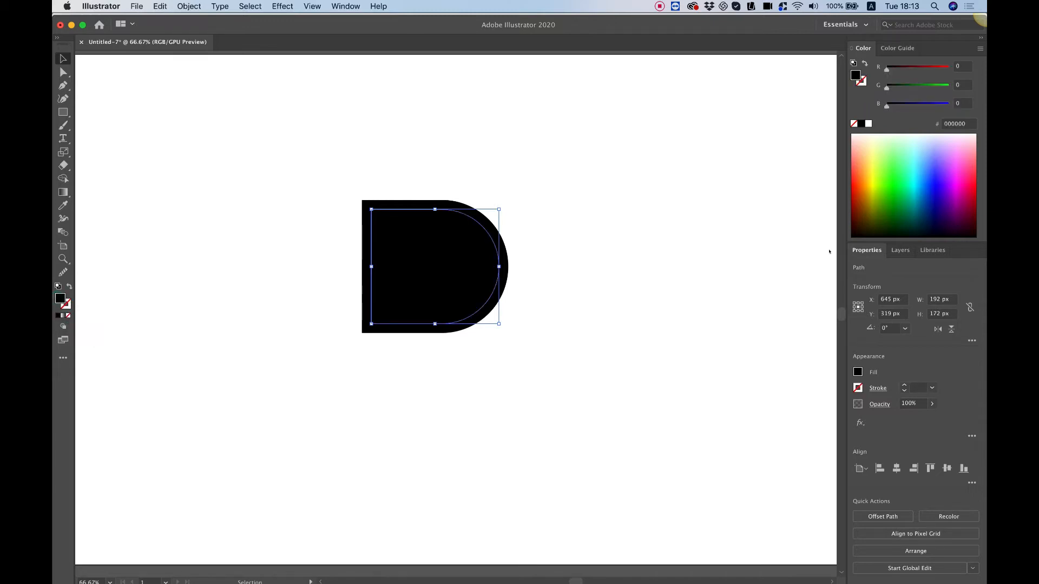
mouse_move(872, 159)
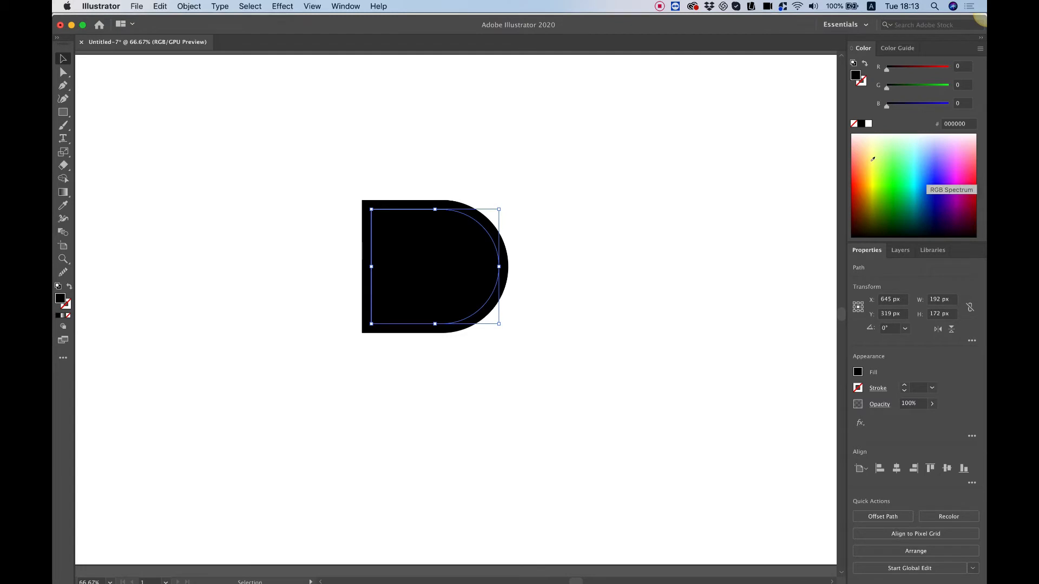
Fill the inset D with yellow from the Color panel spectrum.
click(873, 159)
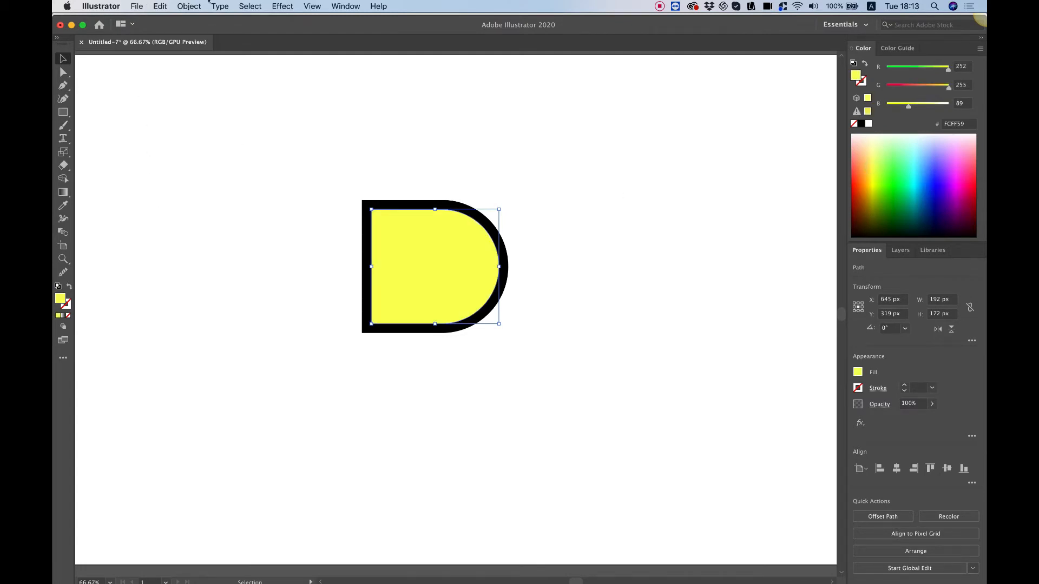
click(188, 5)
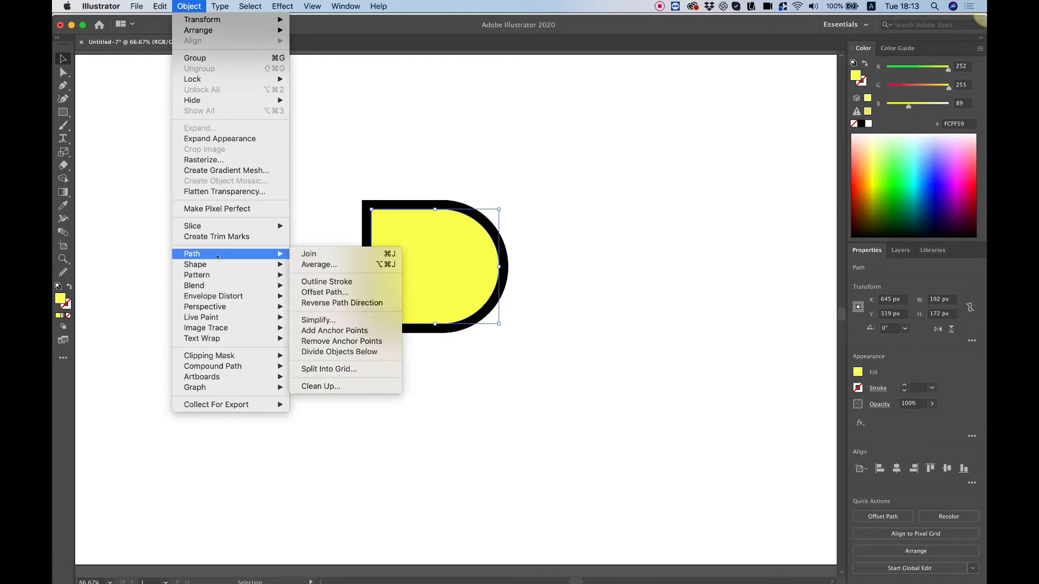
mouse_move(324, 292)
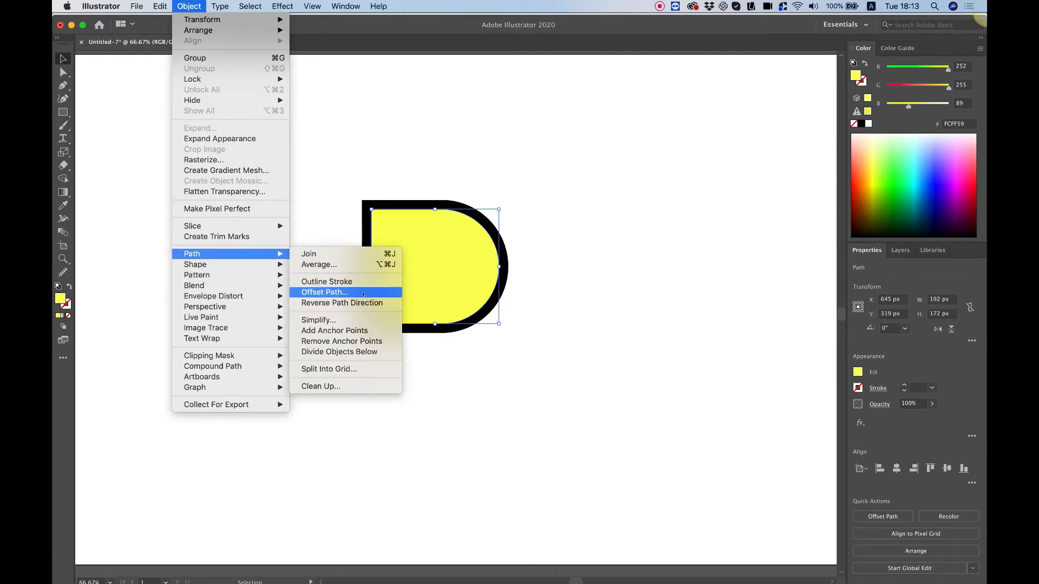
Add two more -14 px inset copies, filling the newest one light blue.
click(324, 292)
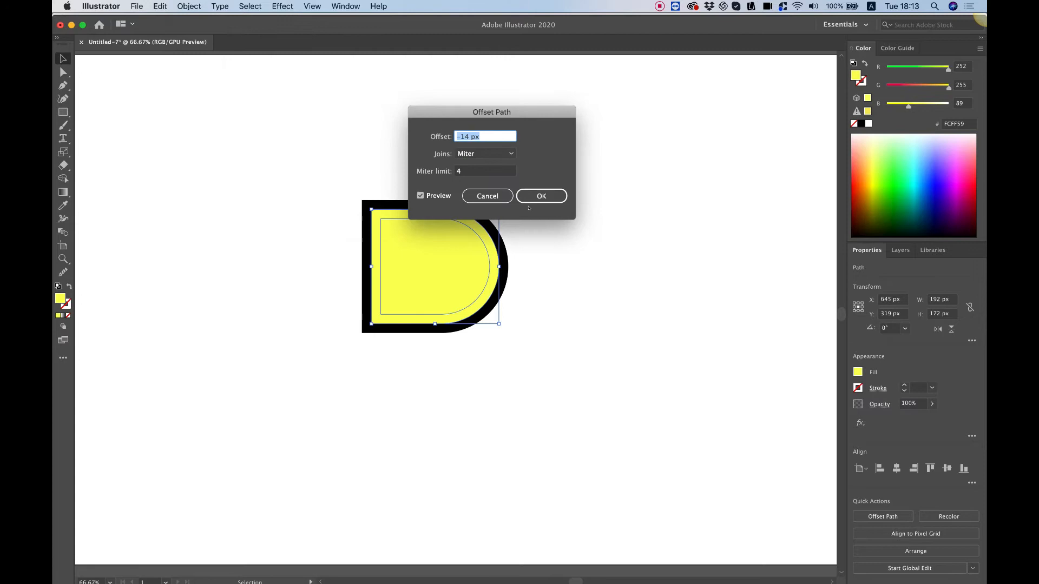
click(541, 195)
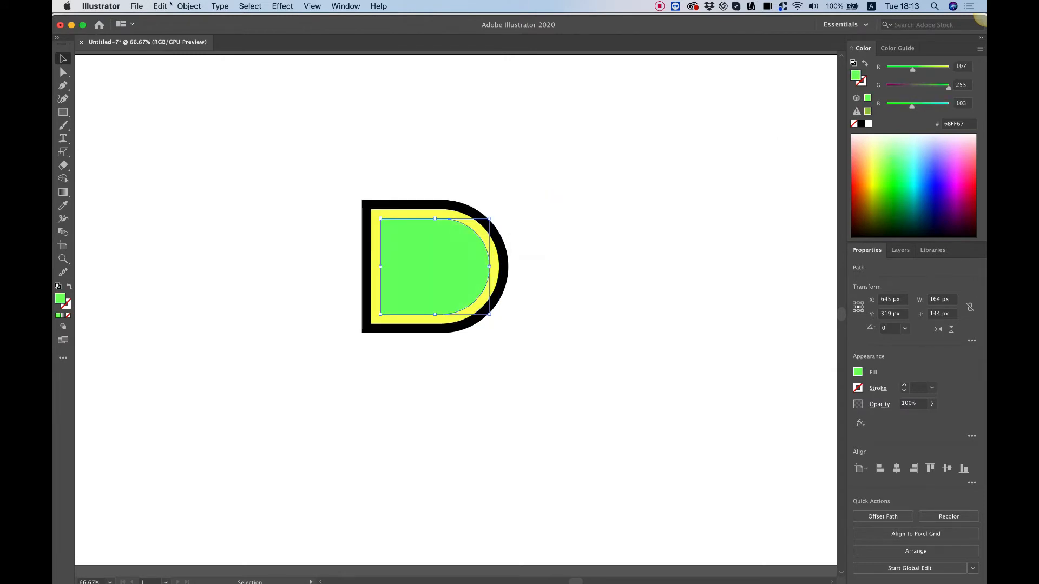
click(189, 6)
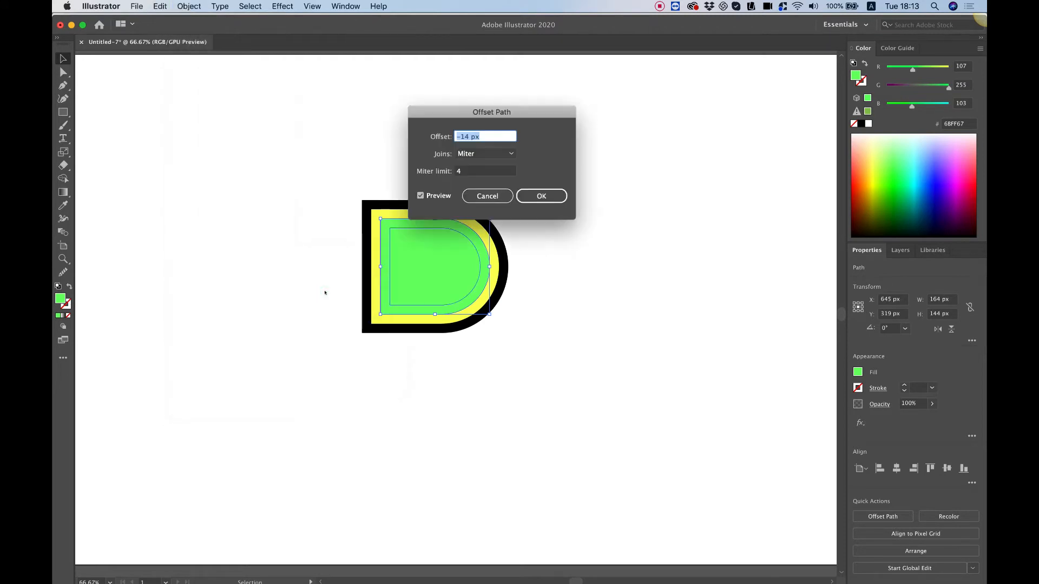
click(540, 196)
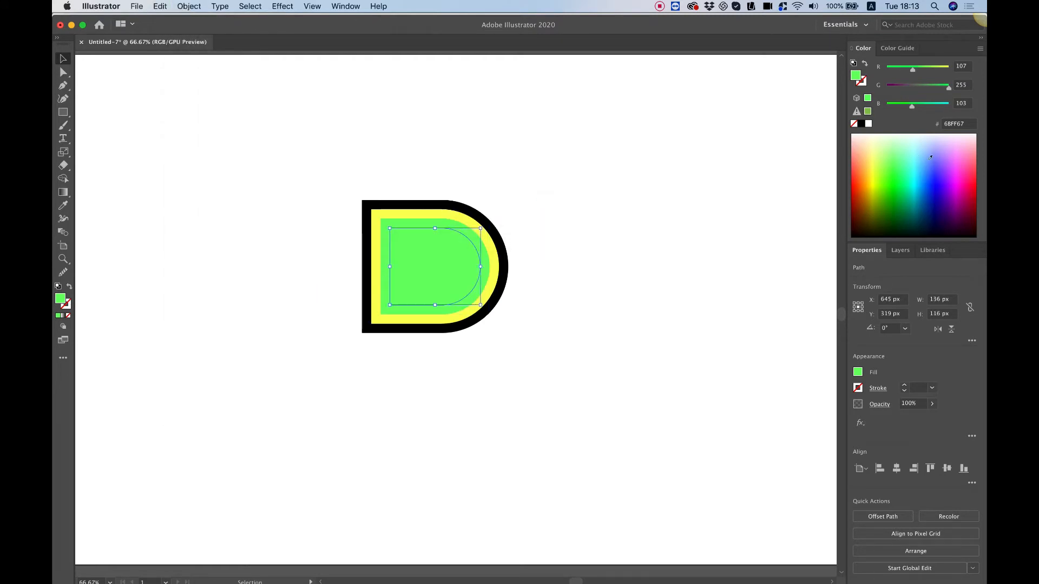
click(930, 157)
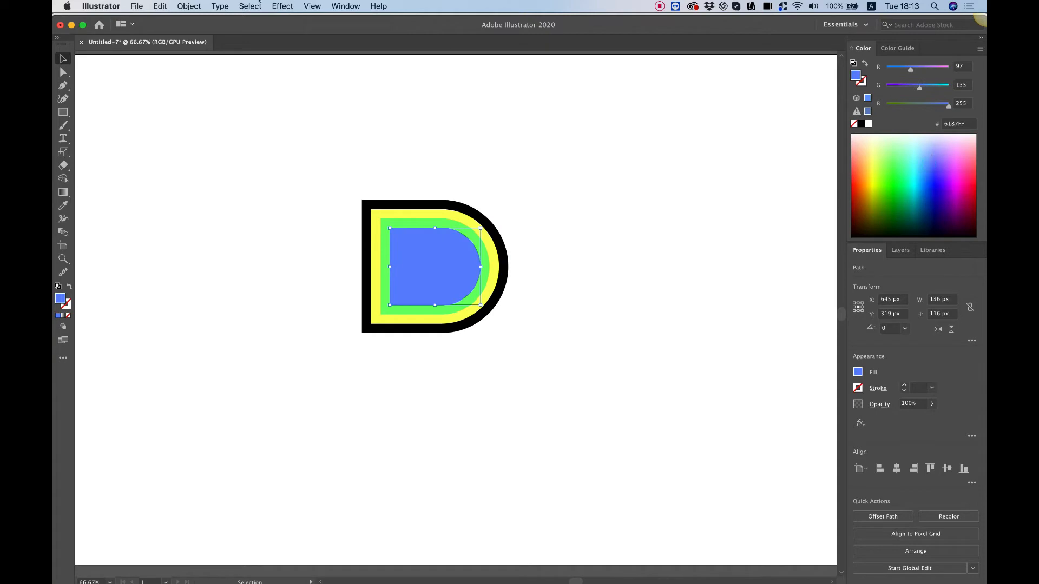
Inset the light blue D again and then select the whole stack of nested D shapes.
click(188, 6)
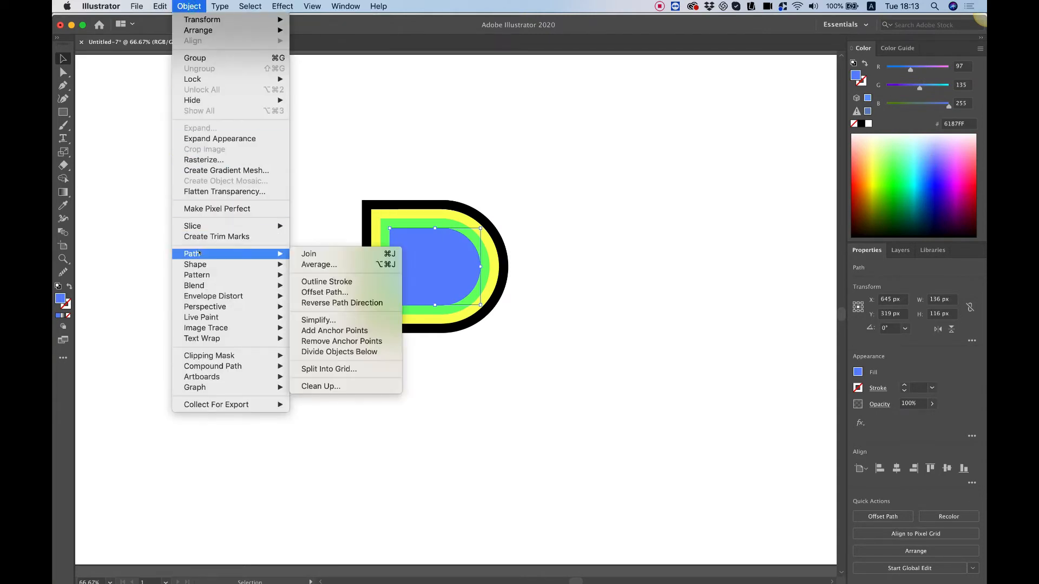
click(324, 292)
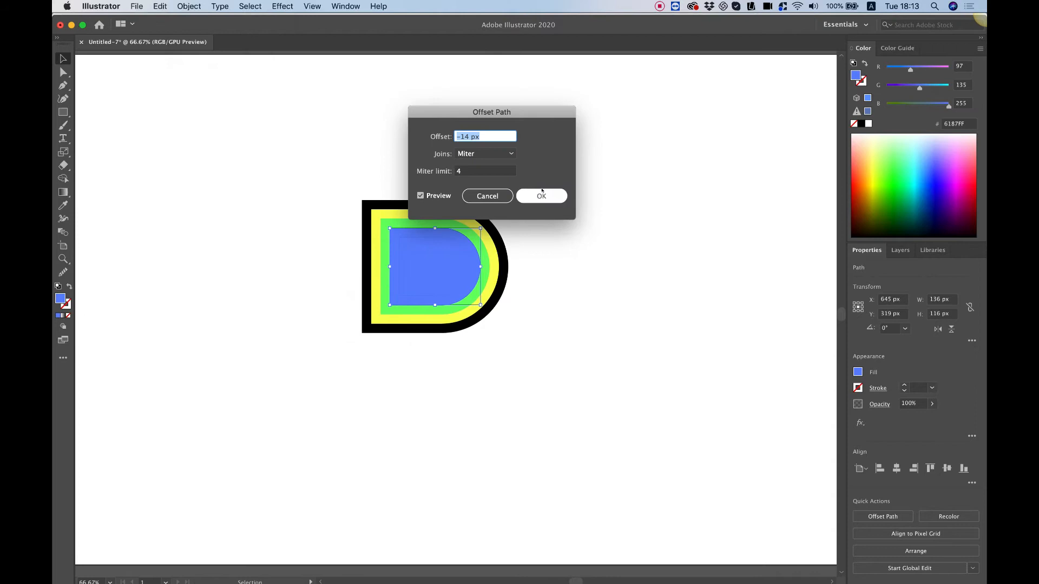
click(541, 196)
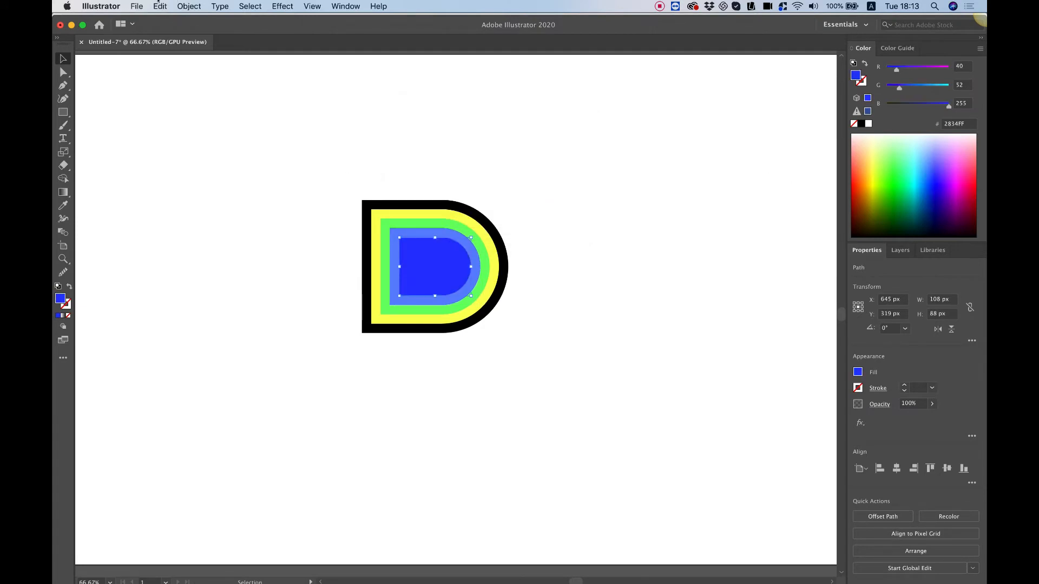
click(188, 6)
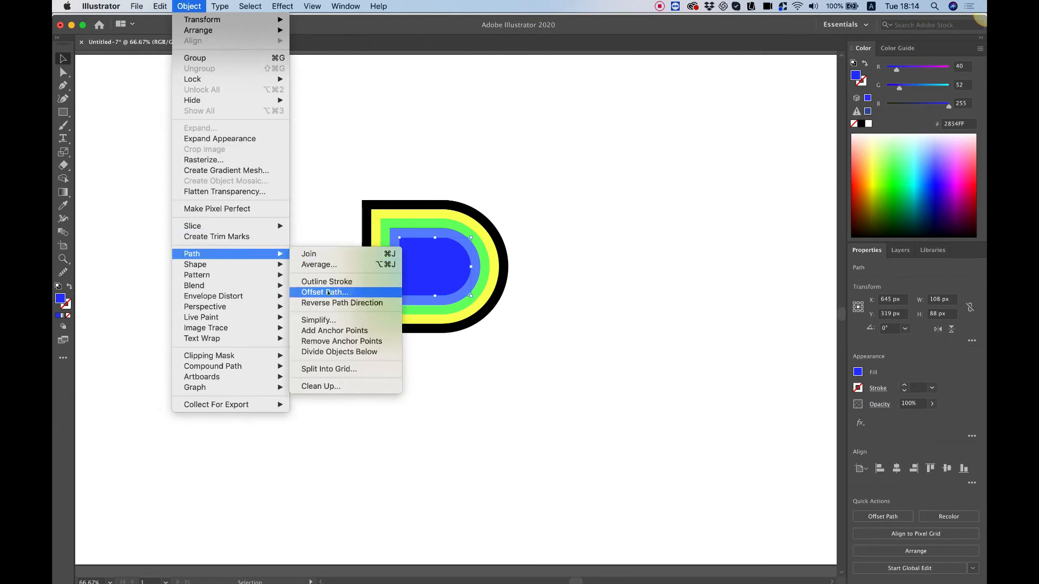
click(324, 292)
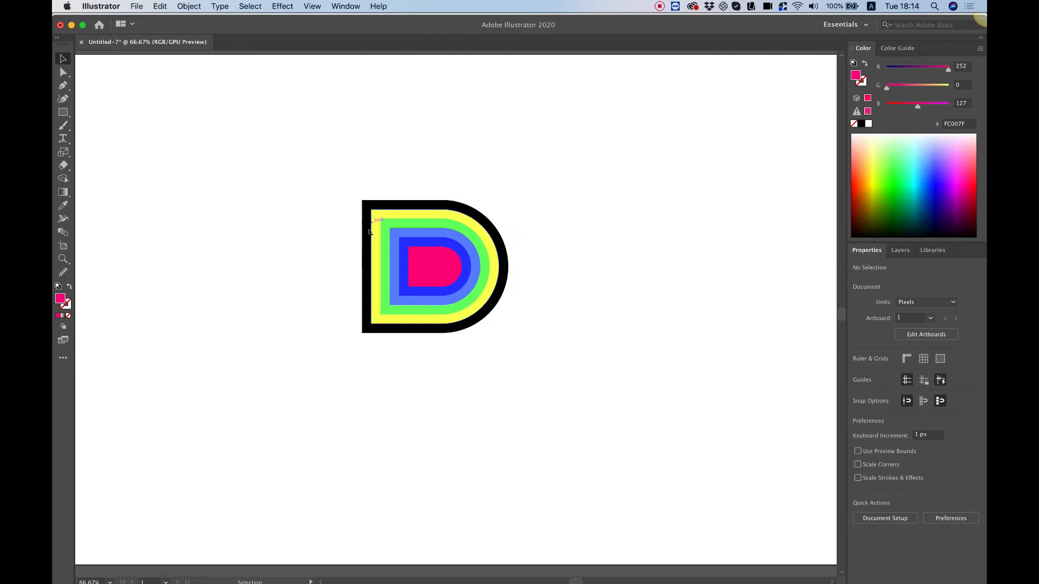
mouse_move(510, 232)
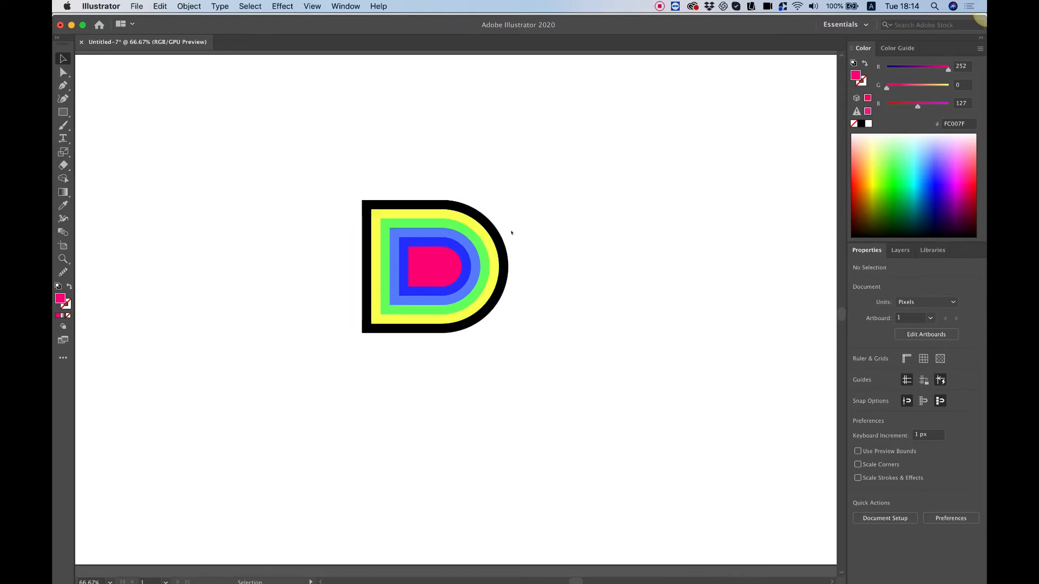
mouse_move(364, 175)
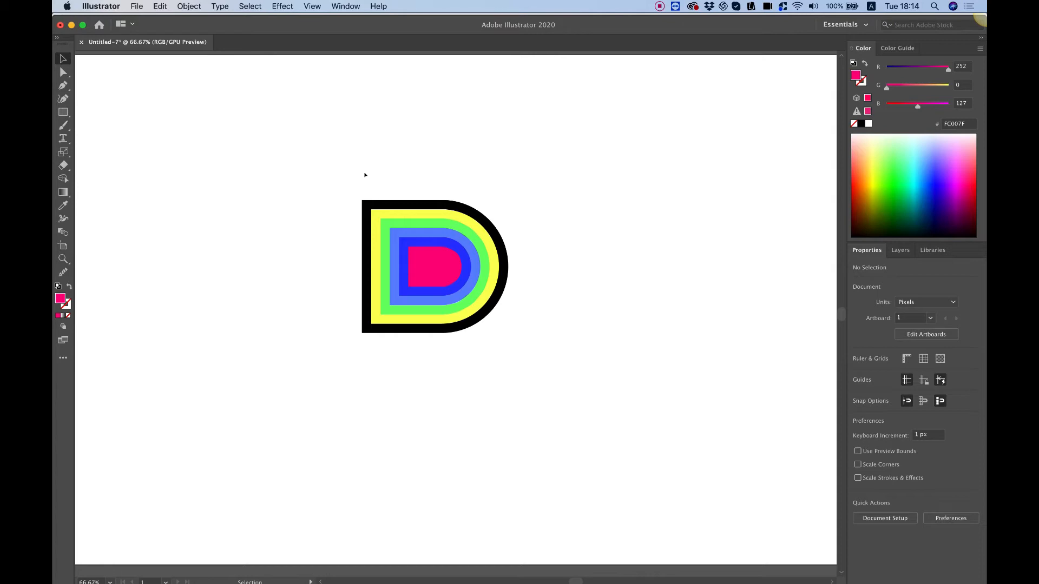
mouse_move(391, 163)
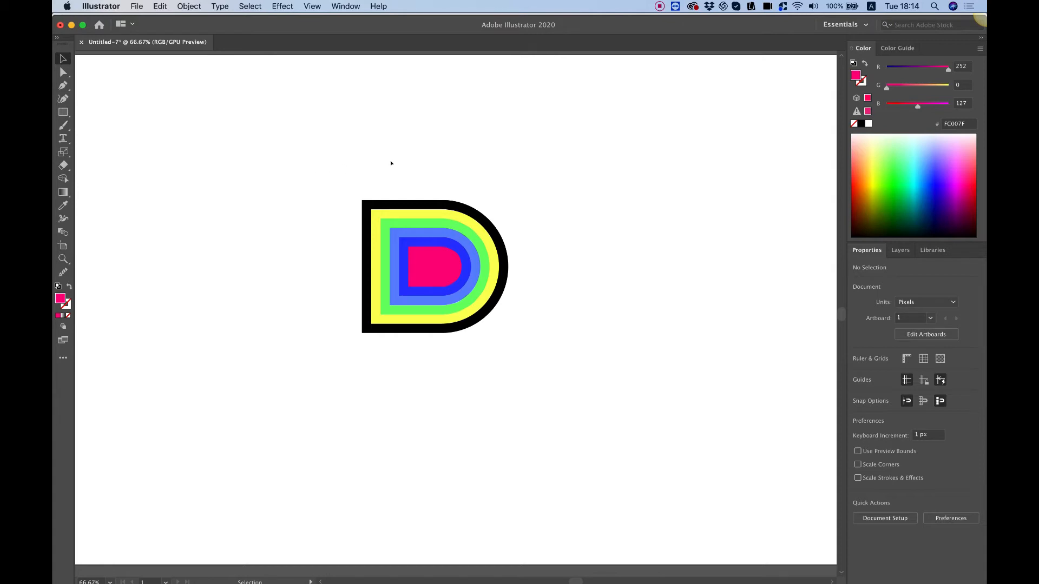
mouse_move(330, 140)
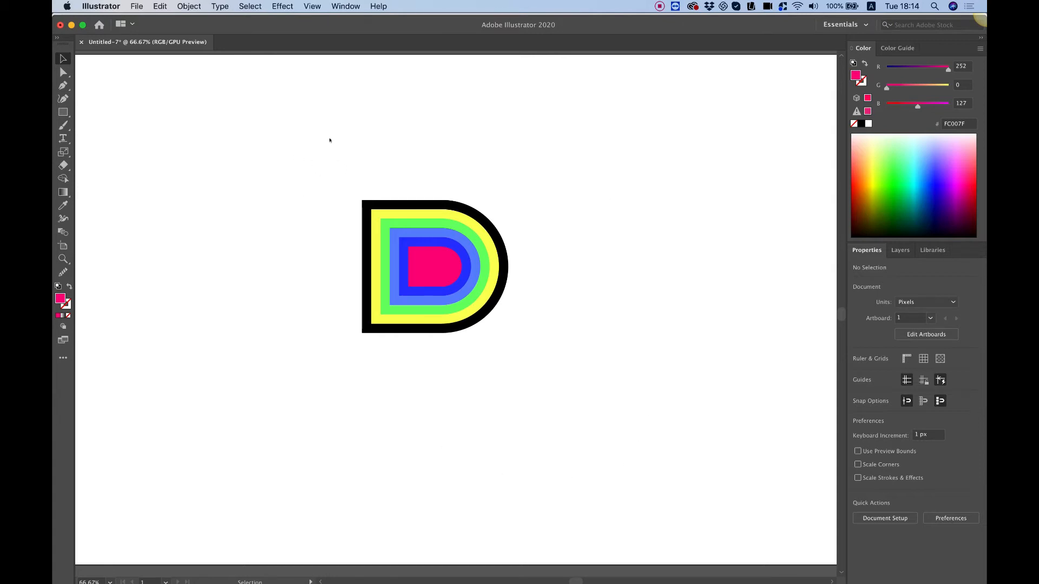
click(435, 266)
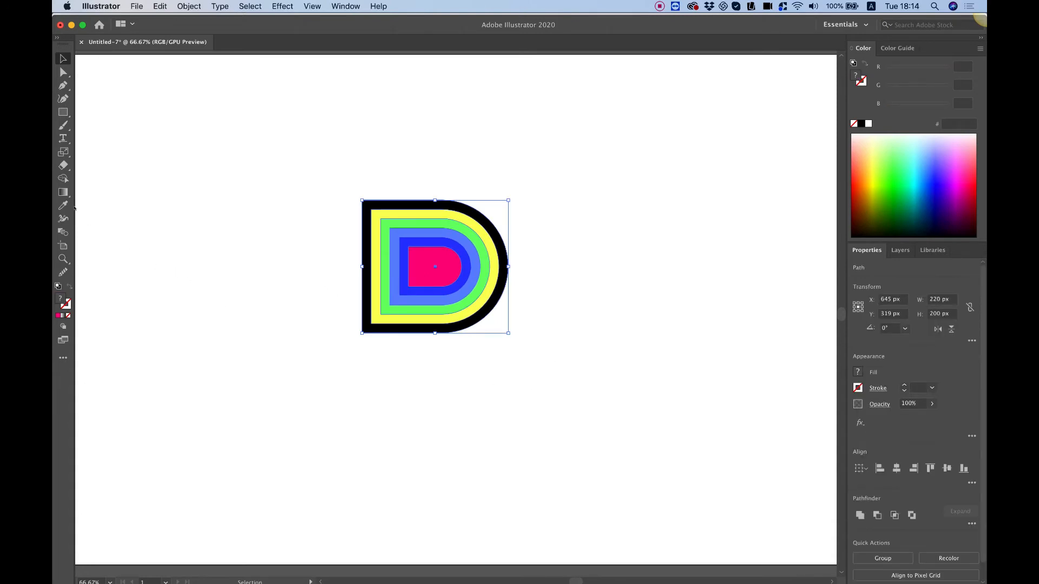
mouse_move(63, 179)
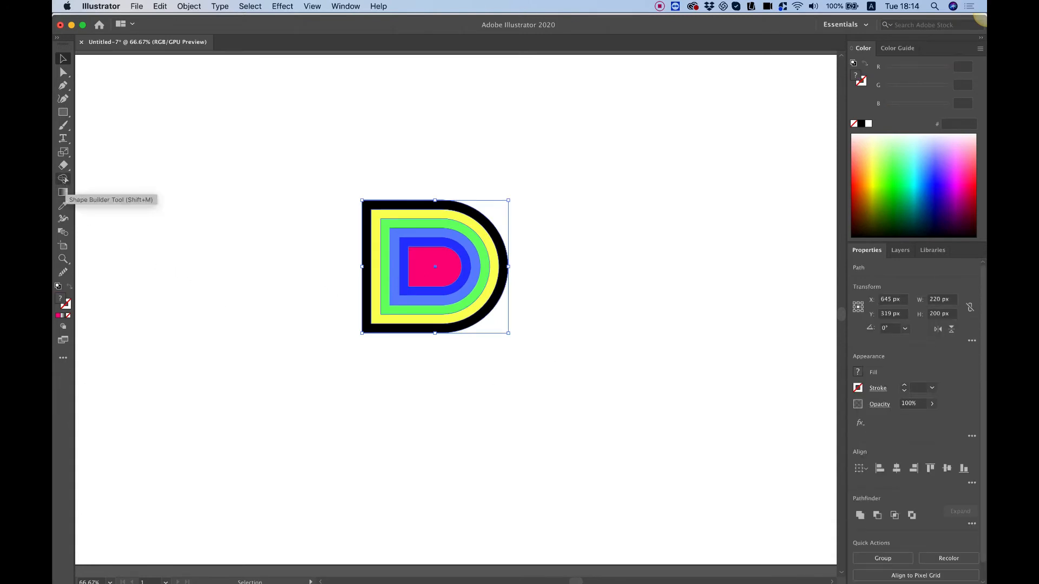
Merge the alternating rings with the Shape Builder into pink concentric D outlines.
click(64, 177)
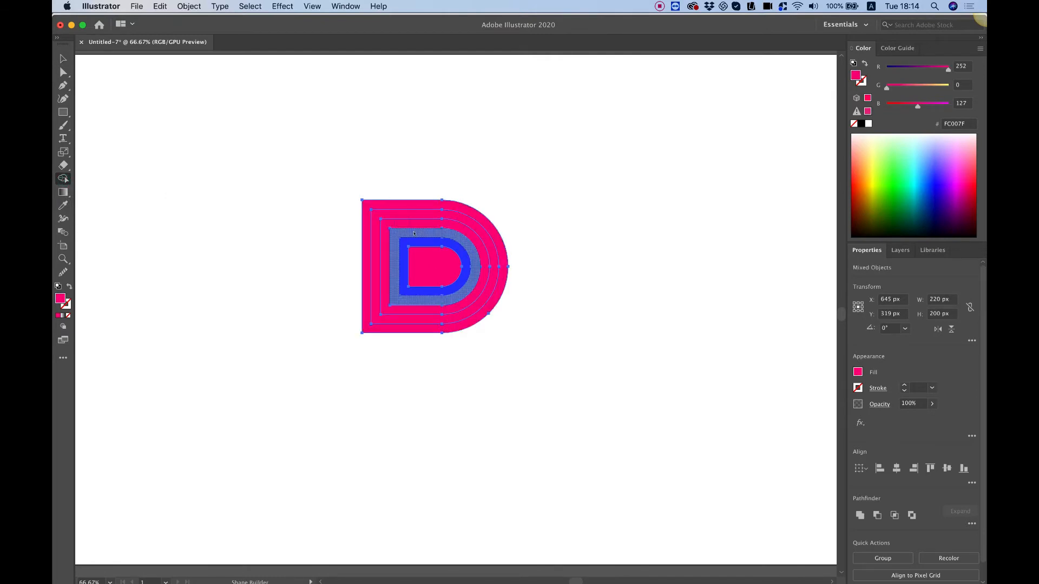
click(414, 265)
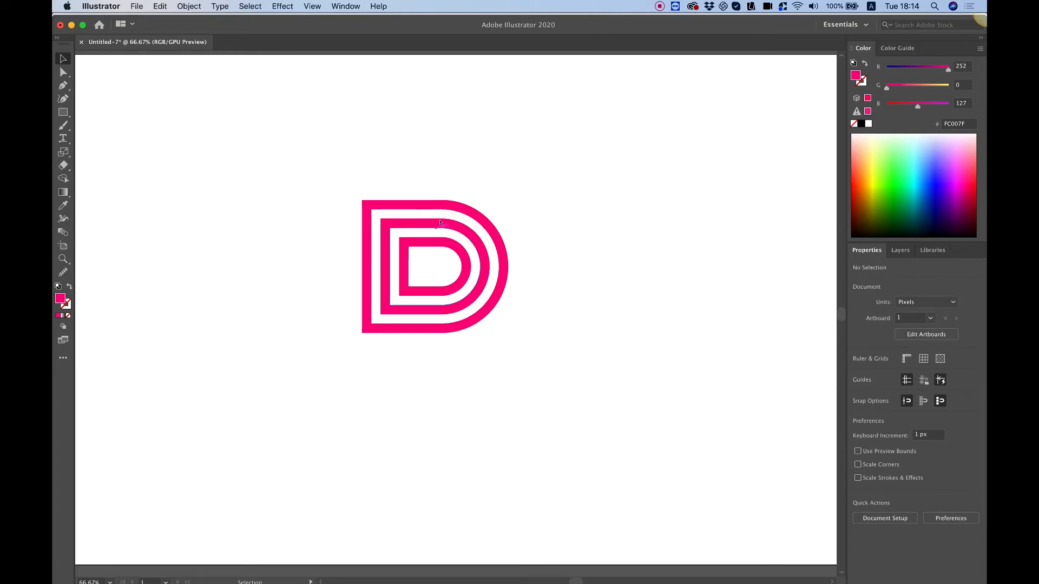
mouse_move(431, 255)
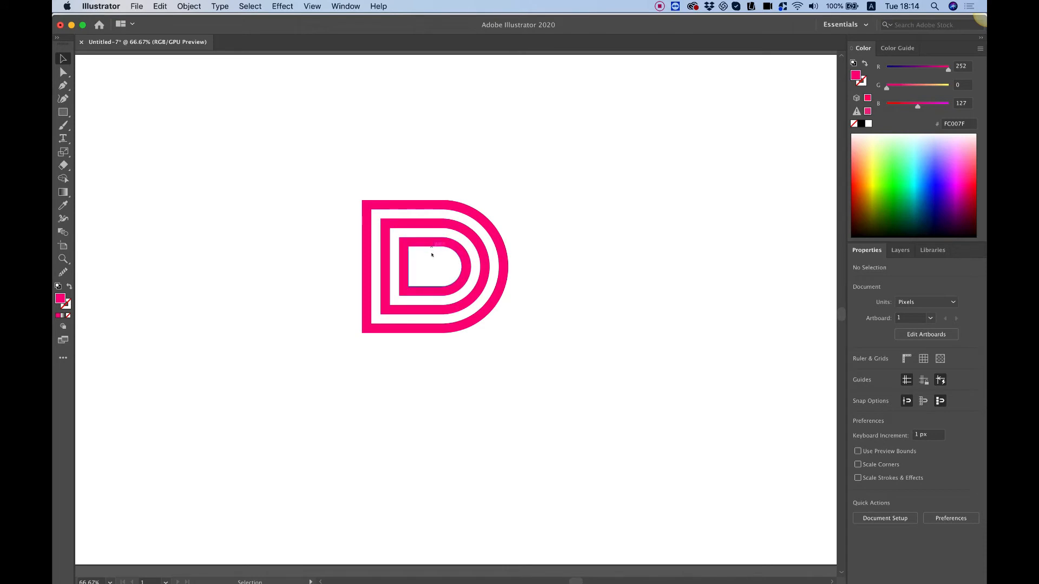
mouse_move(435, 233)
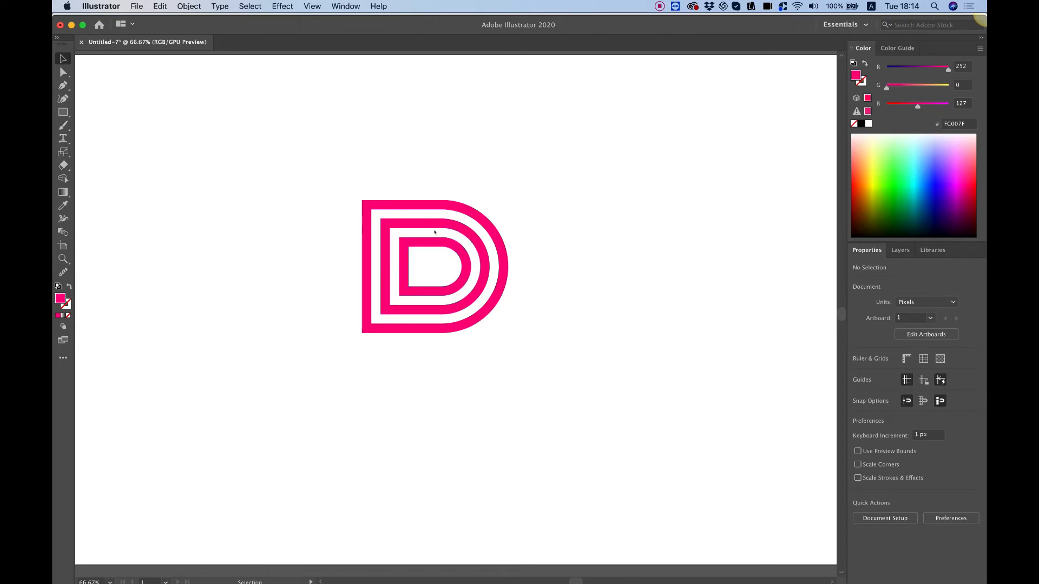
mouse_move(347, 191)
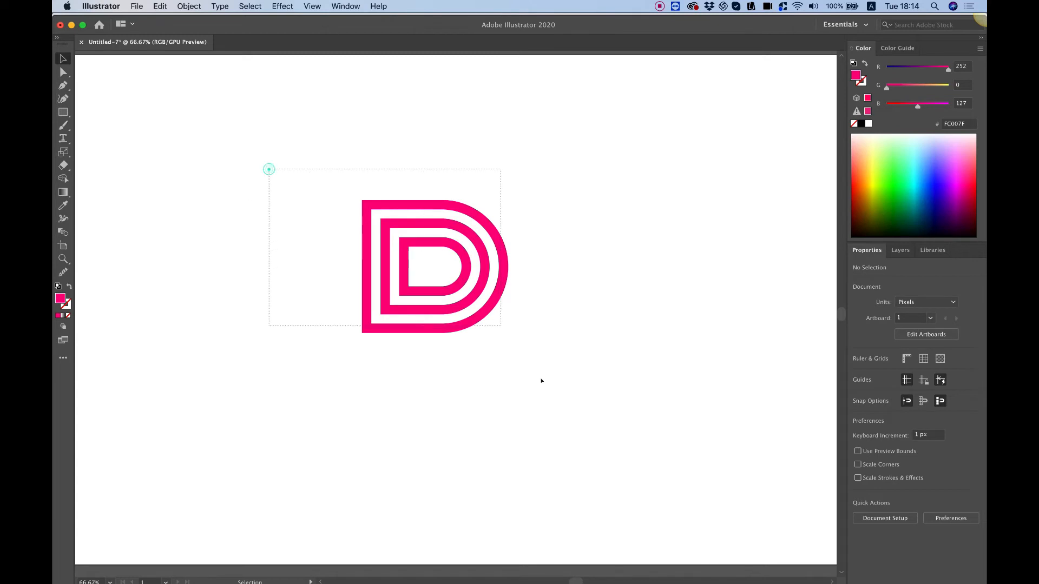
Recolour the D outlines black, turn off Snap to Pixel, and move the logo lower.
click(434, 265)
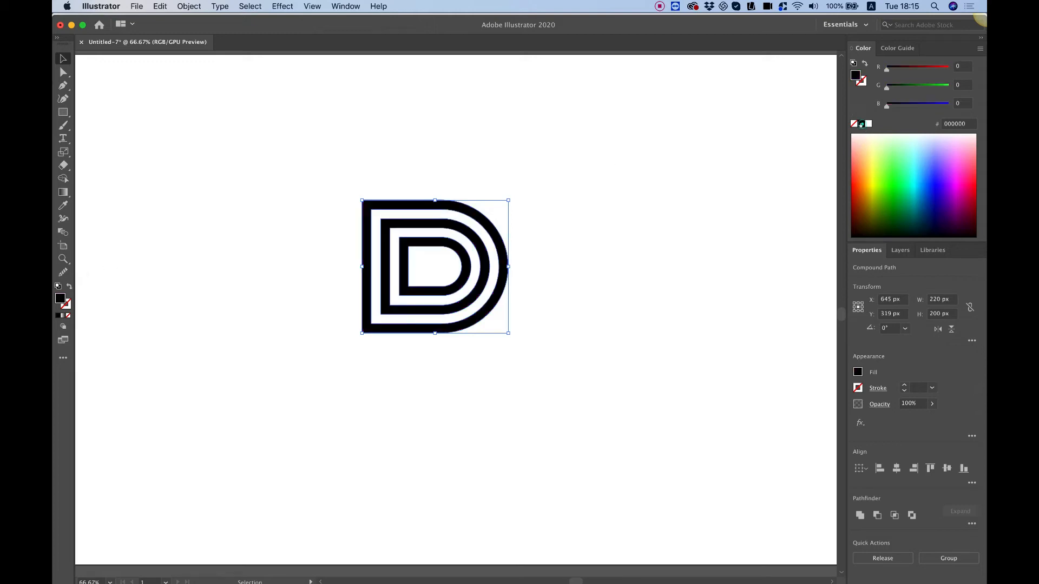
click(281, 124)
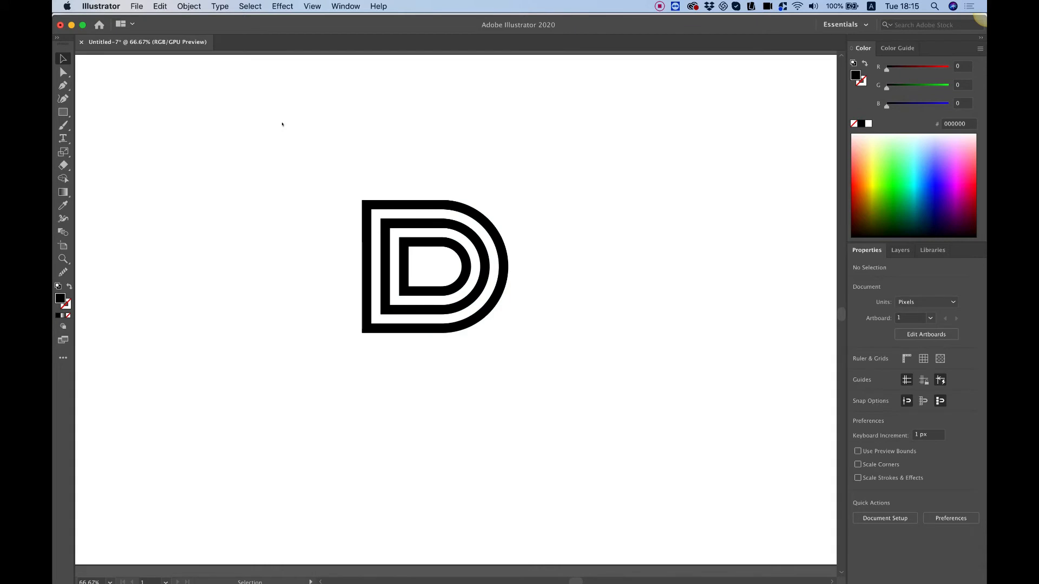
click(312, 6)
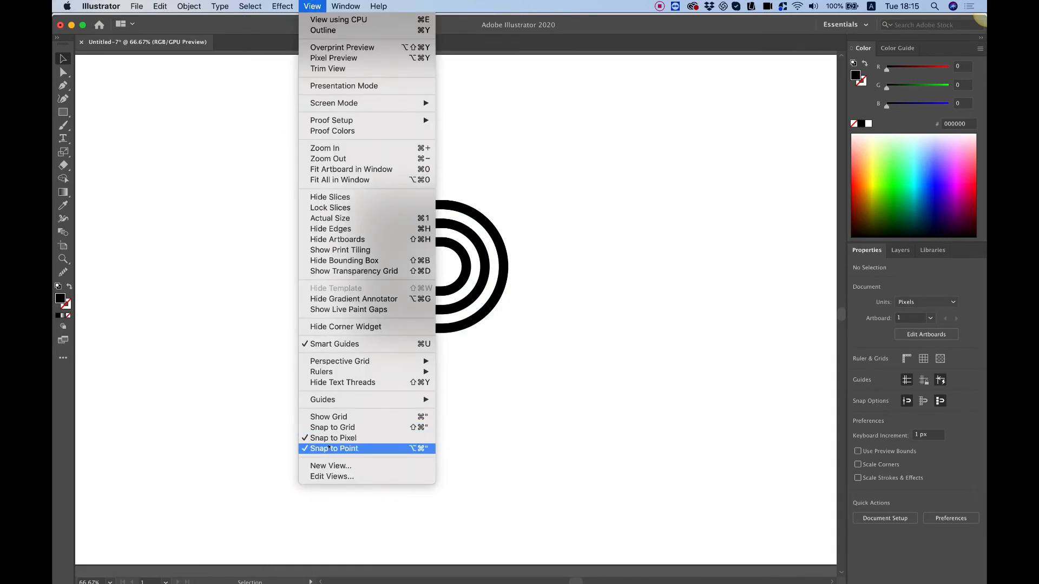
mouse_move(332, 427)
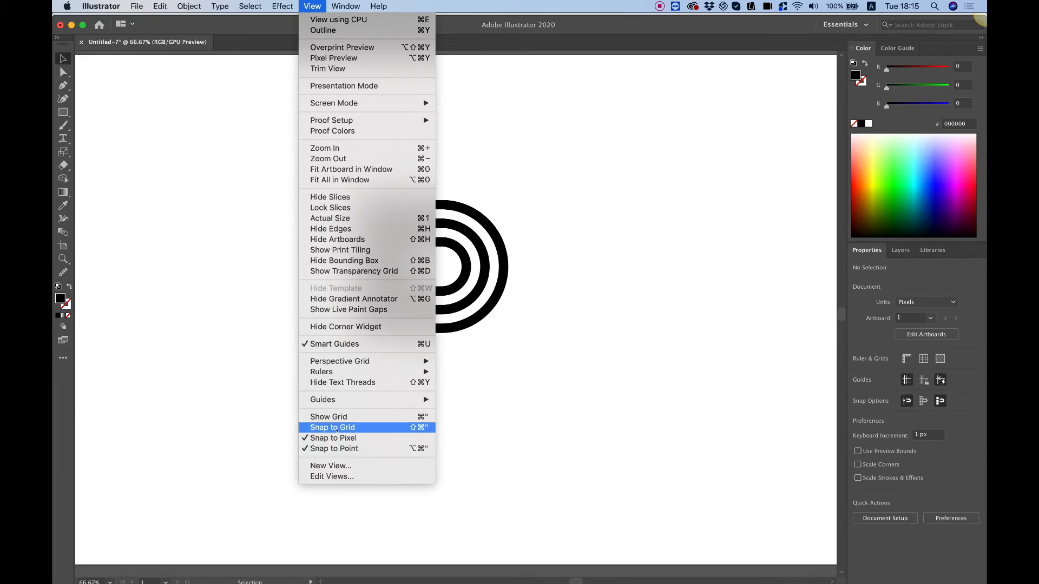
mouse_move(331, 438)
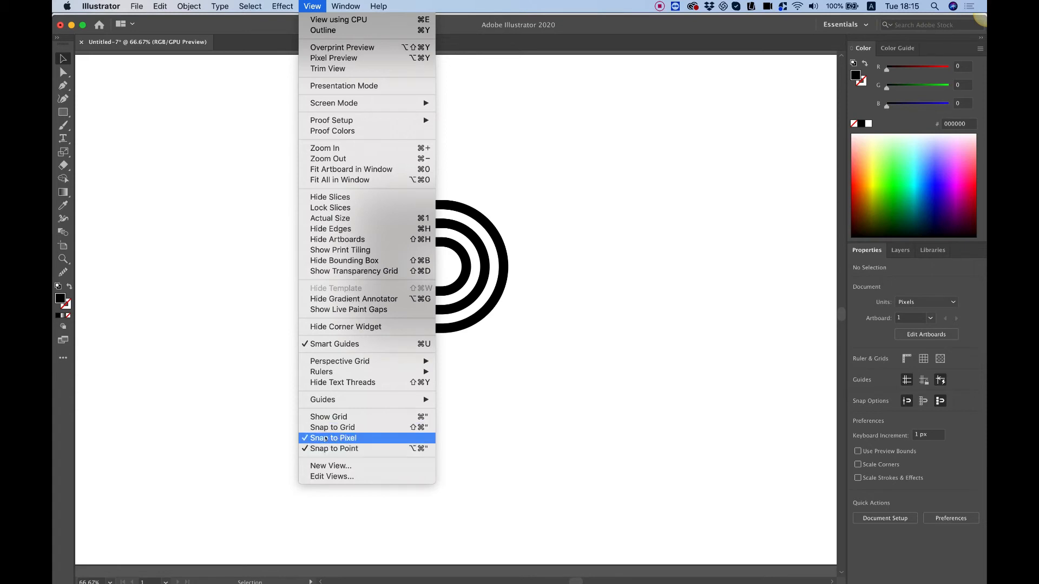
click(331, 438)
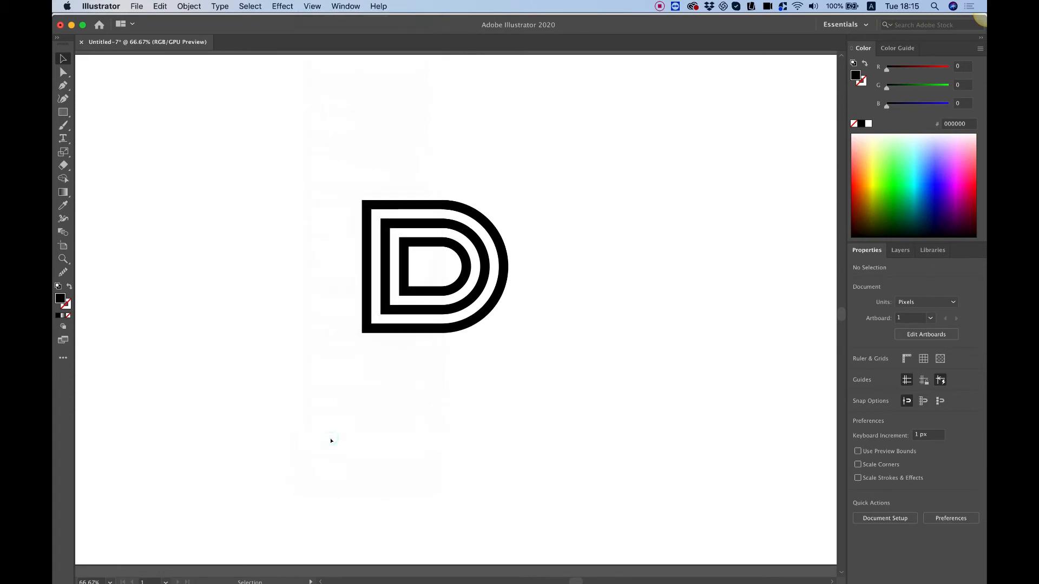
click(434, 265)
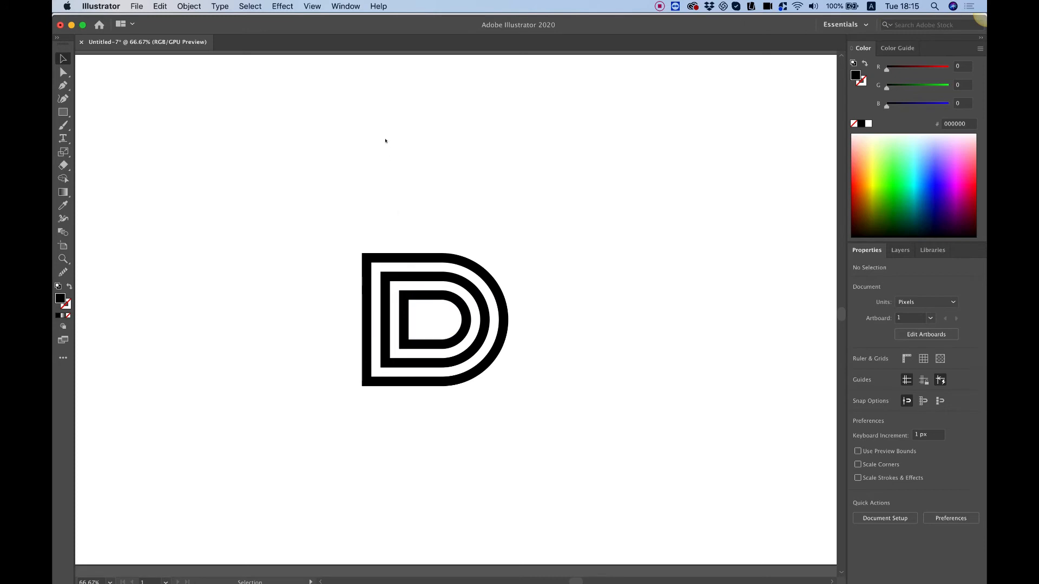
mouse_move(377, 200)
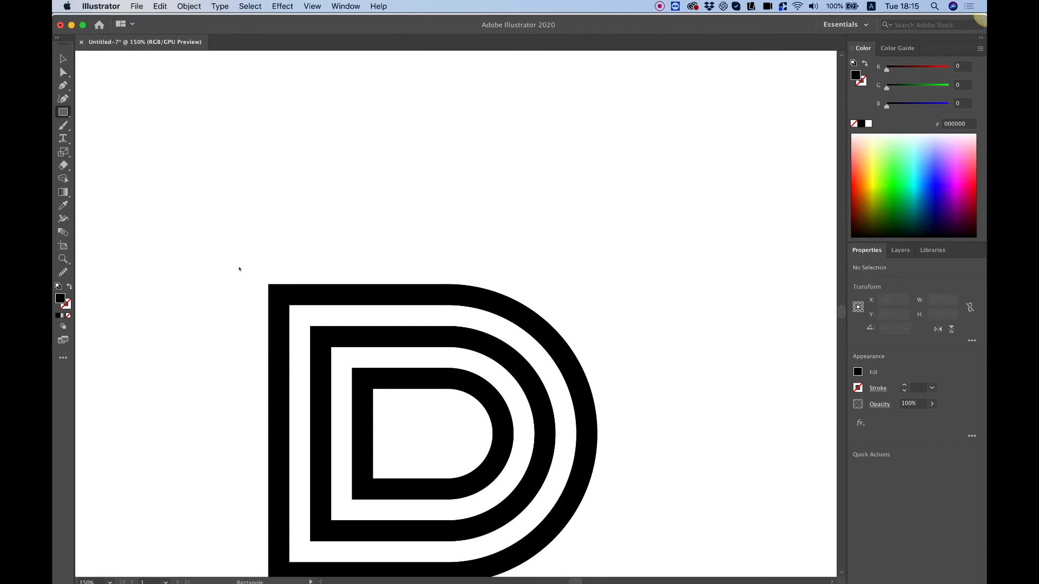
Draw a corner bar, stretch it into a tall stem, and copy it onto the inner D edges.
drag(268, 271, 285, 298)
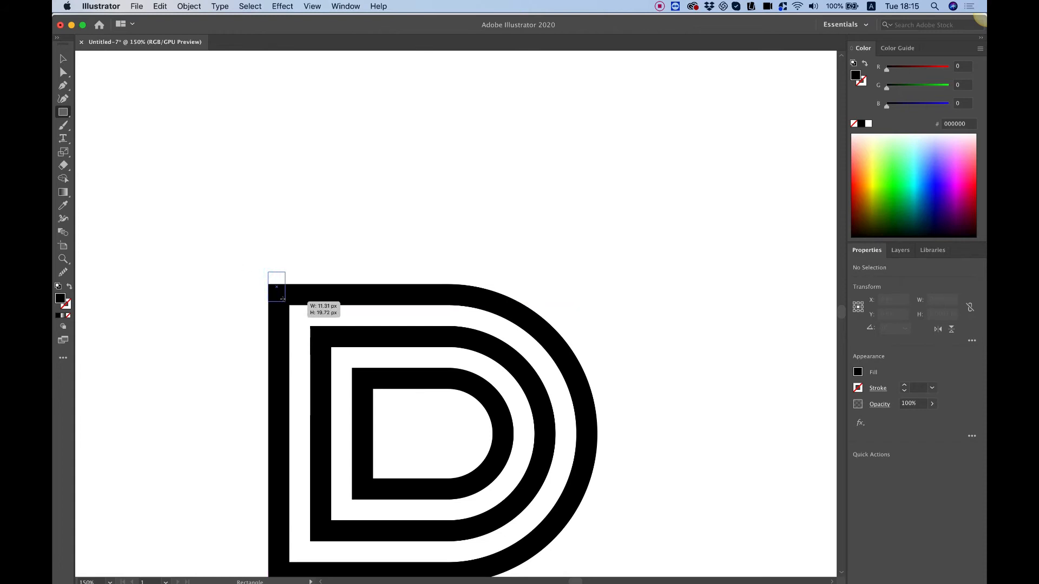
drag(269, 274, 290, 304)
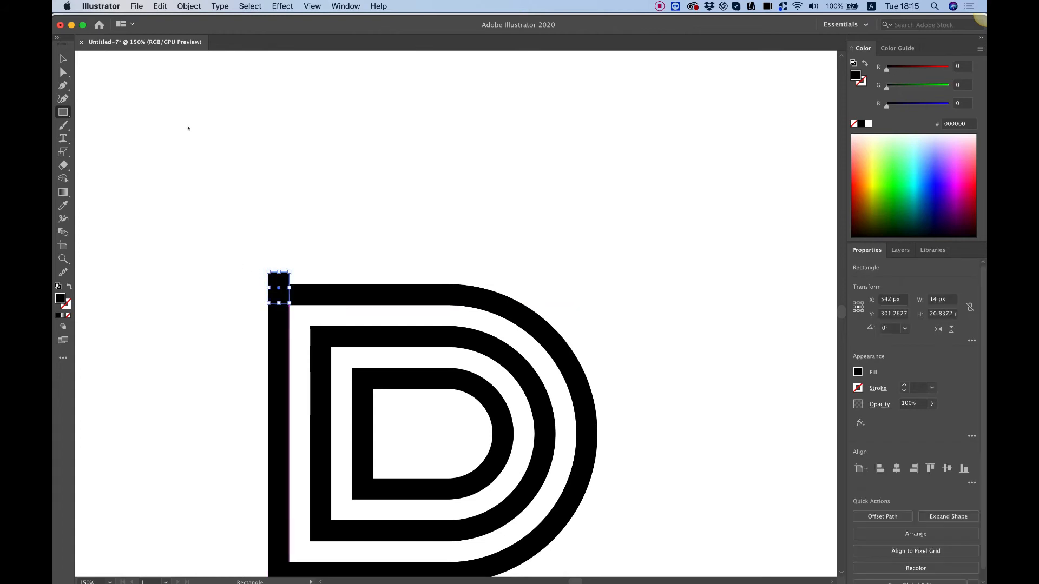
click(63, 59)
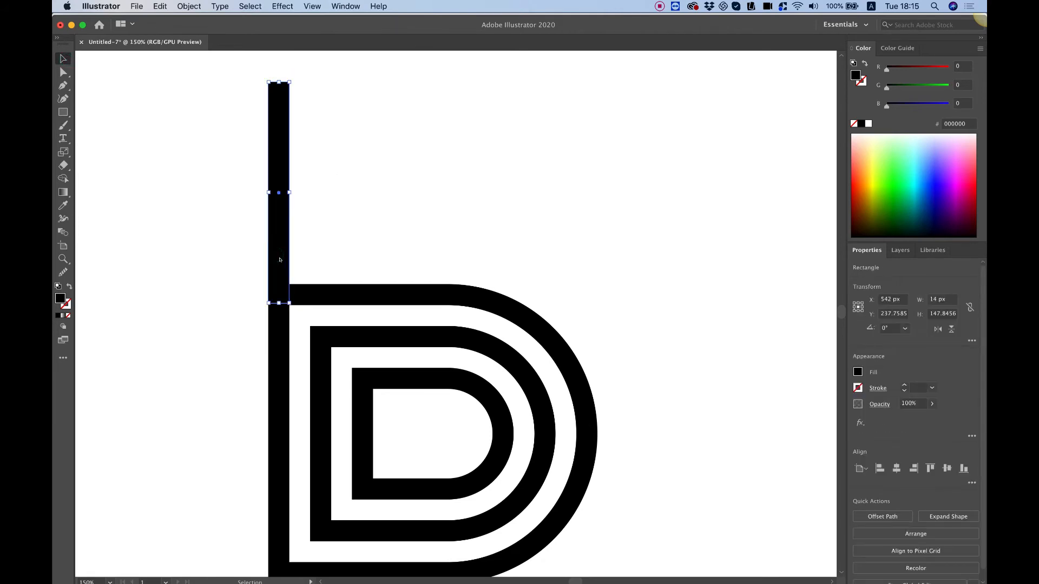
drag(278, 192, 324, 192)
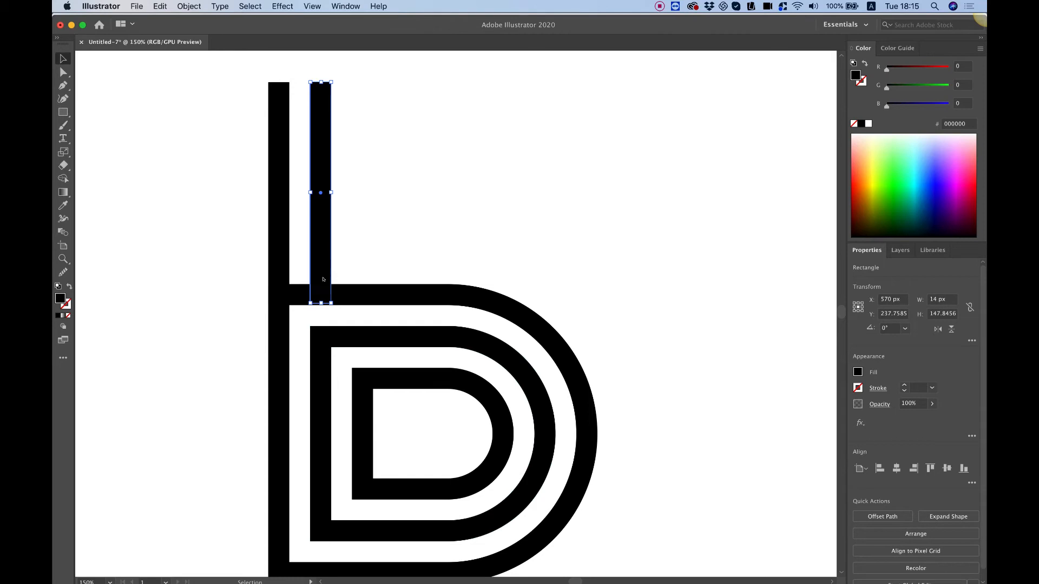
drag(320, 301, 324, 343)
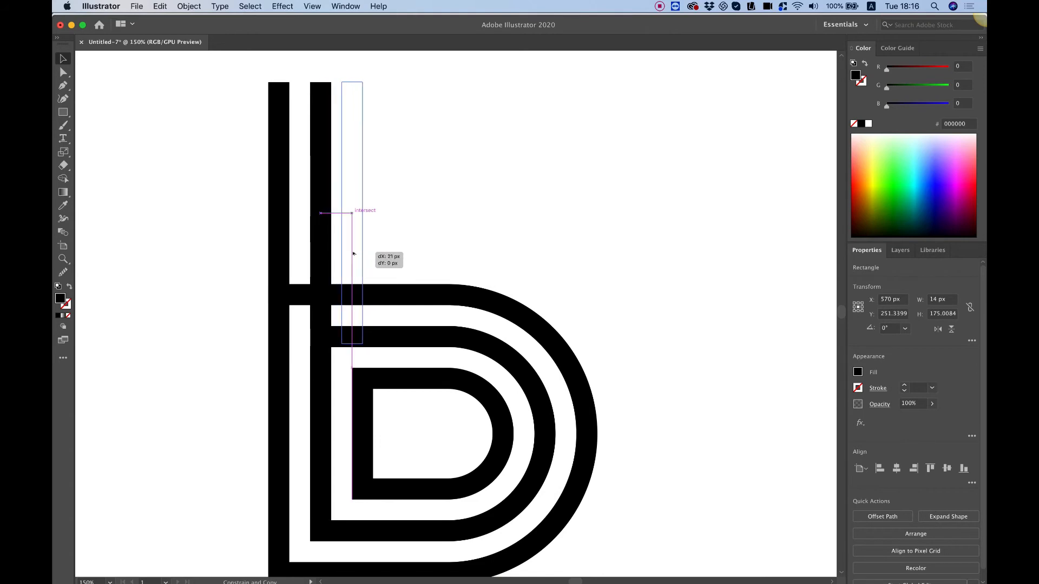
drag(351, 255, 370, 257)
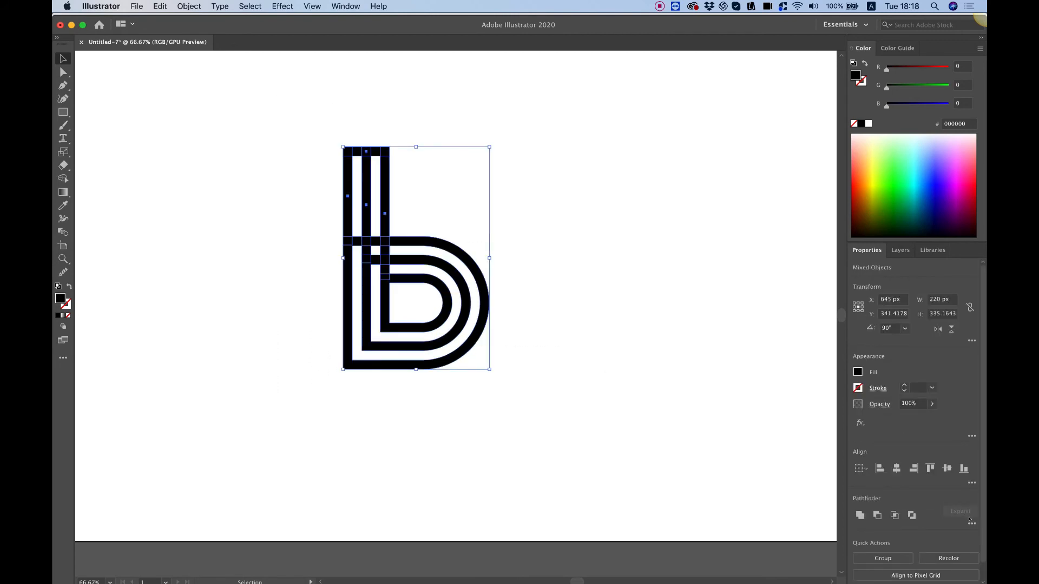
mouse_move(859, 514)
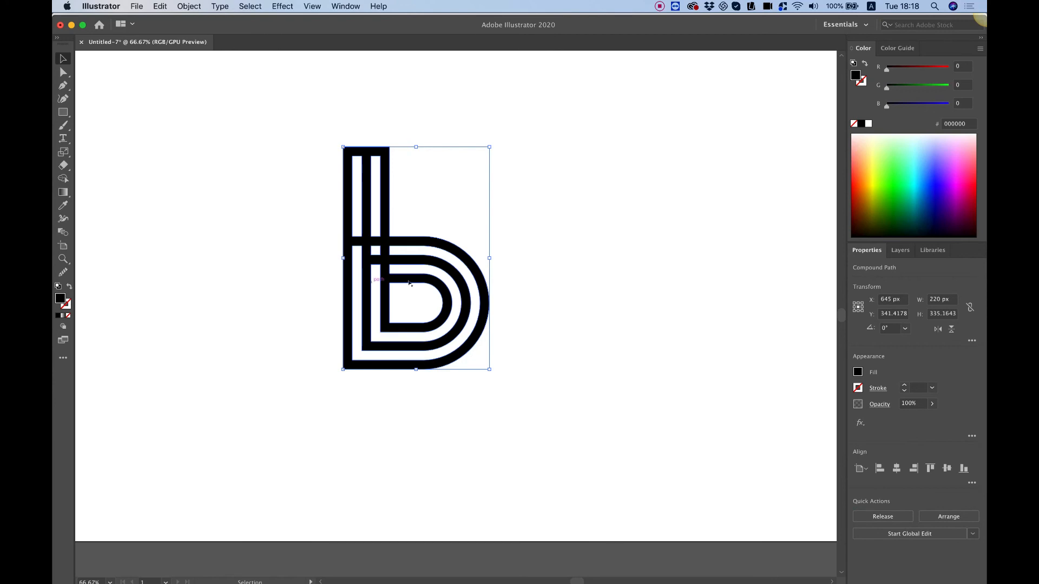
Fill the merged b with blue #2C12FF, scale it to half size, and reposition it.
click(873, 146)
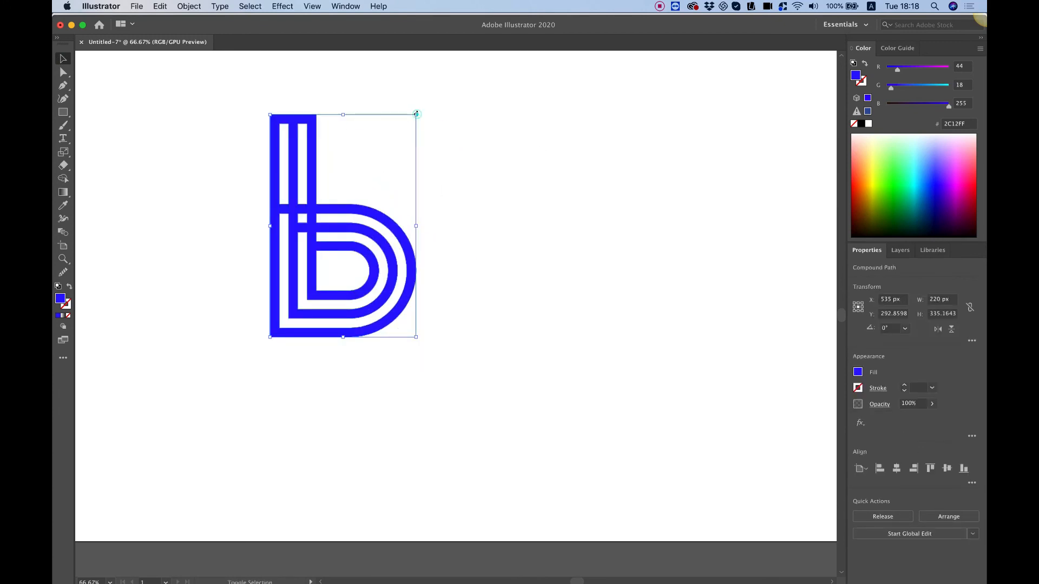
drag(415, 114, 342, 226)
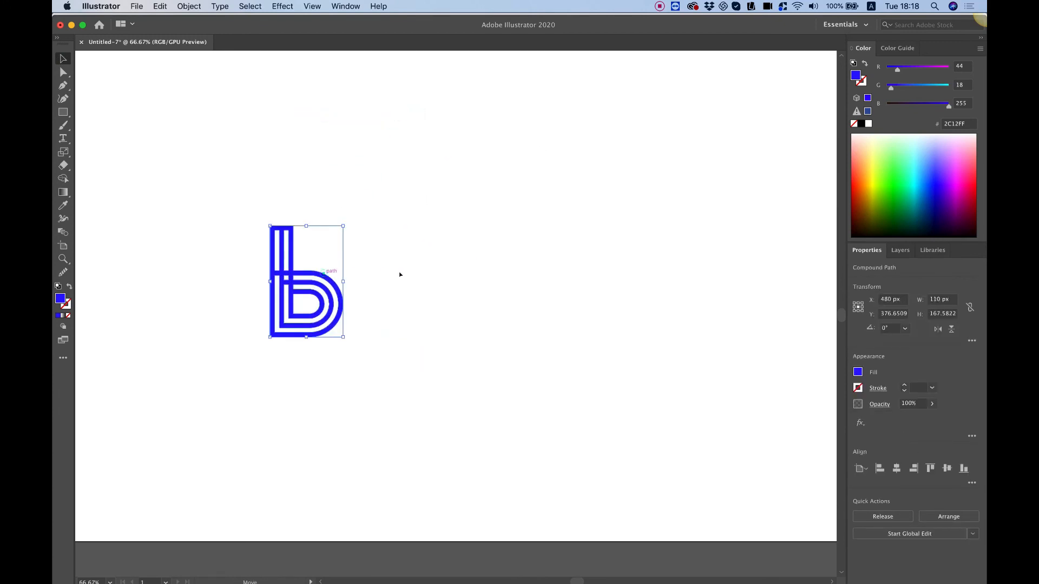
drag(305, 281, 389, 230)
text(blox)
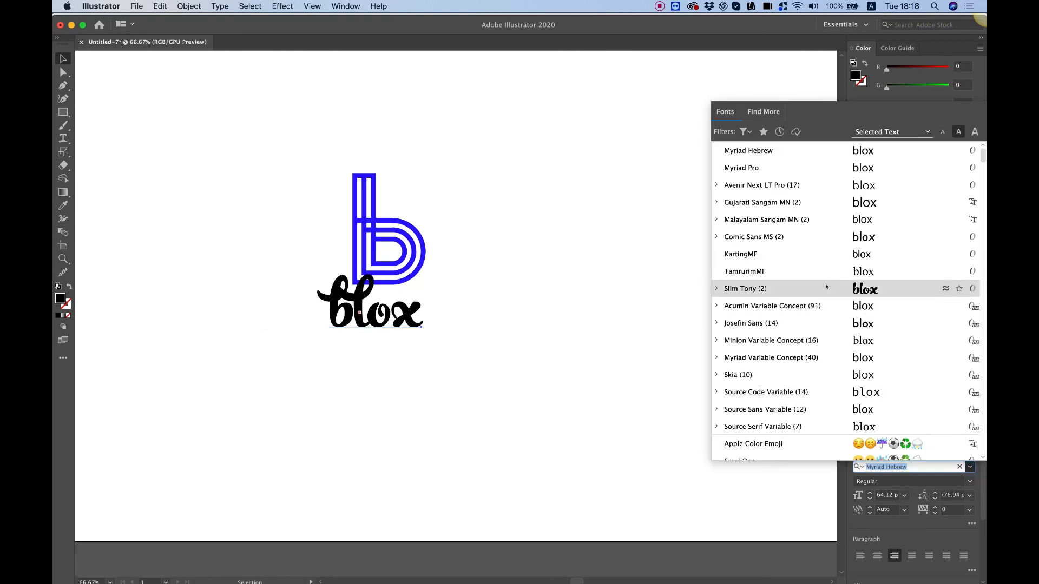
Give 'blox' a rounded sans-serif font, then enlarge it together with the blue b.
scroll(down, 3)
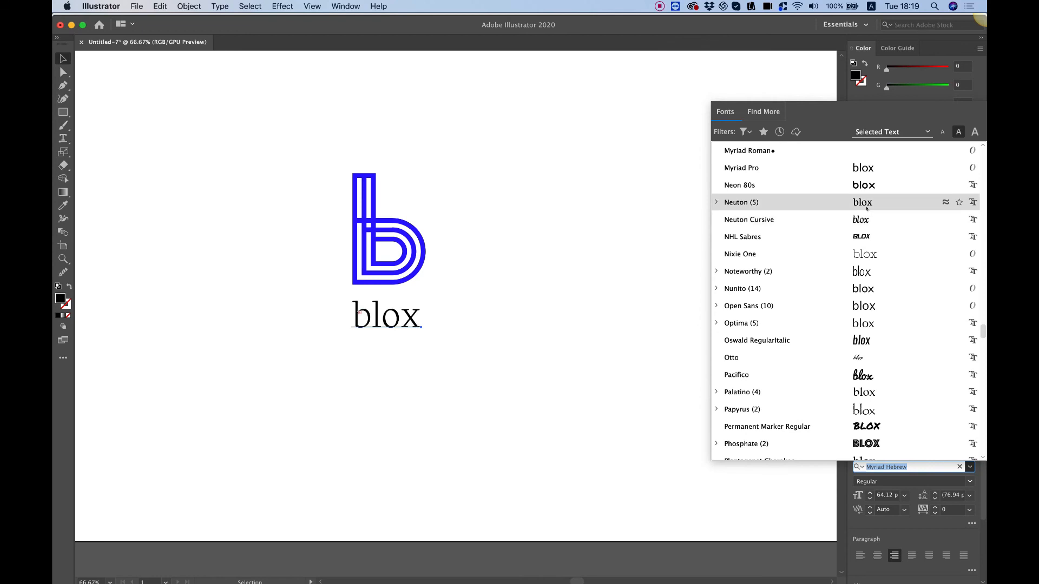
click(500, 299)
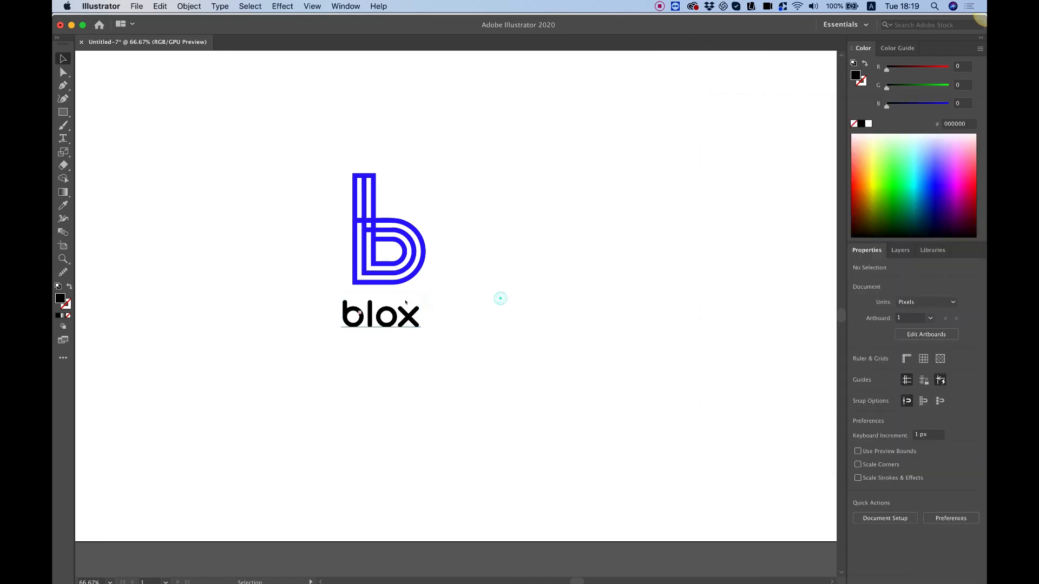
click(381, 314)
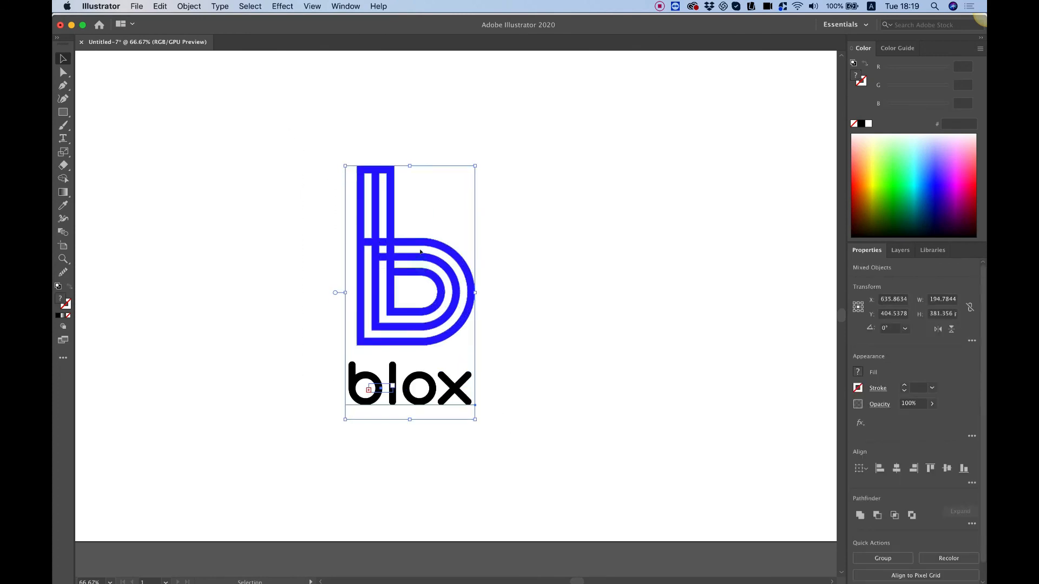
click(585, 299)
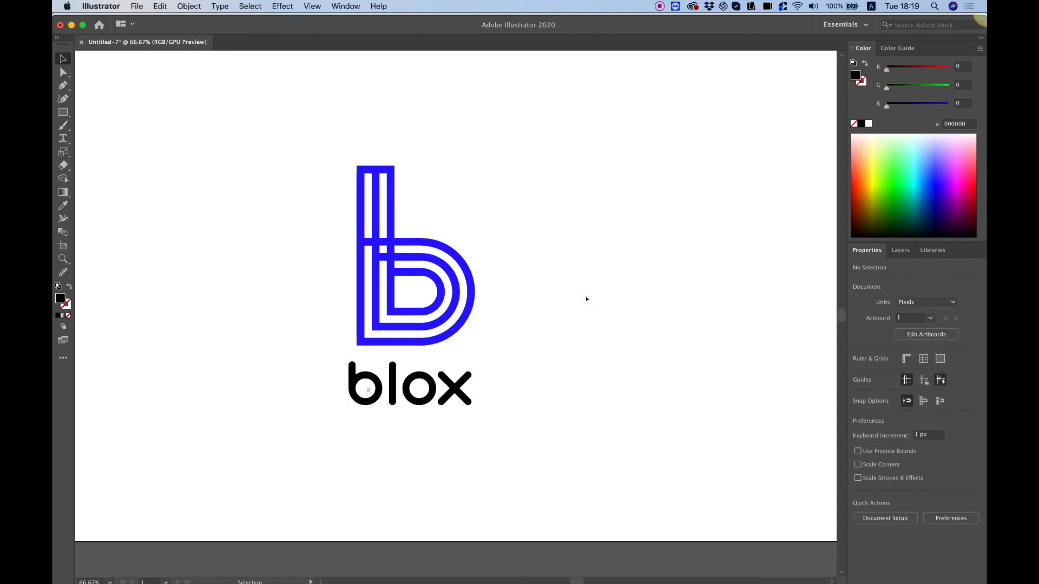